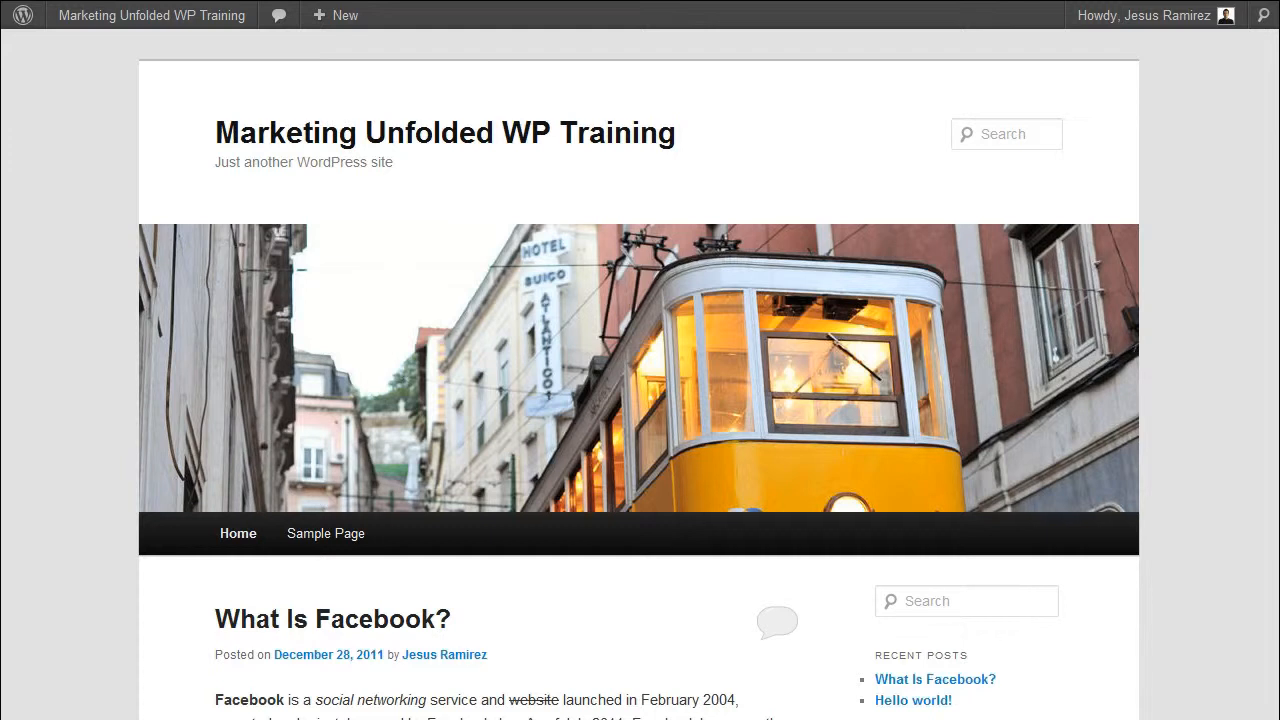
{"action": "mouse_move", "coordinate": [516, 612]}
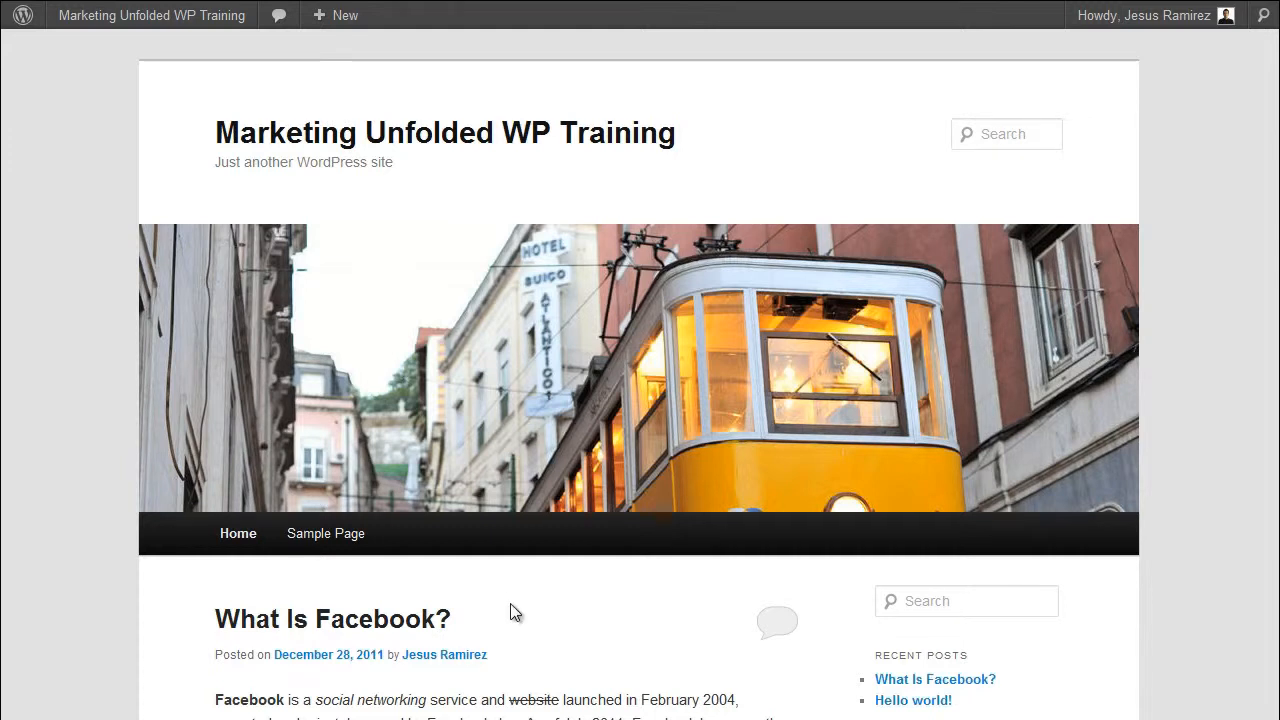
Step: View the Facebook category archive on the public site
{"action": "scroll", "scroll_direction": "down", "scroll_amount": 3}
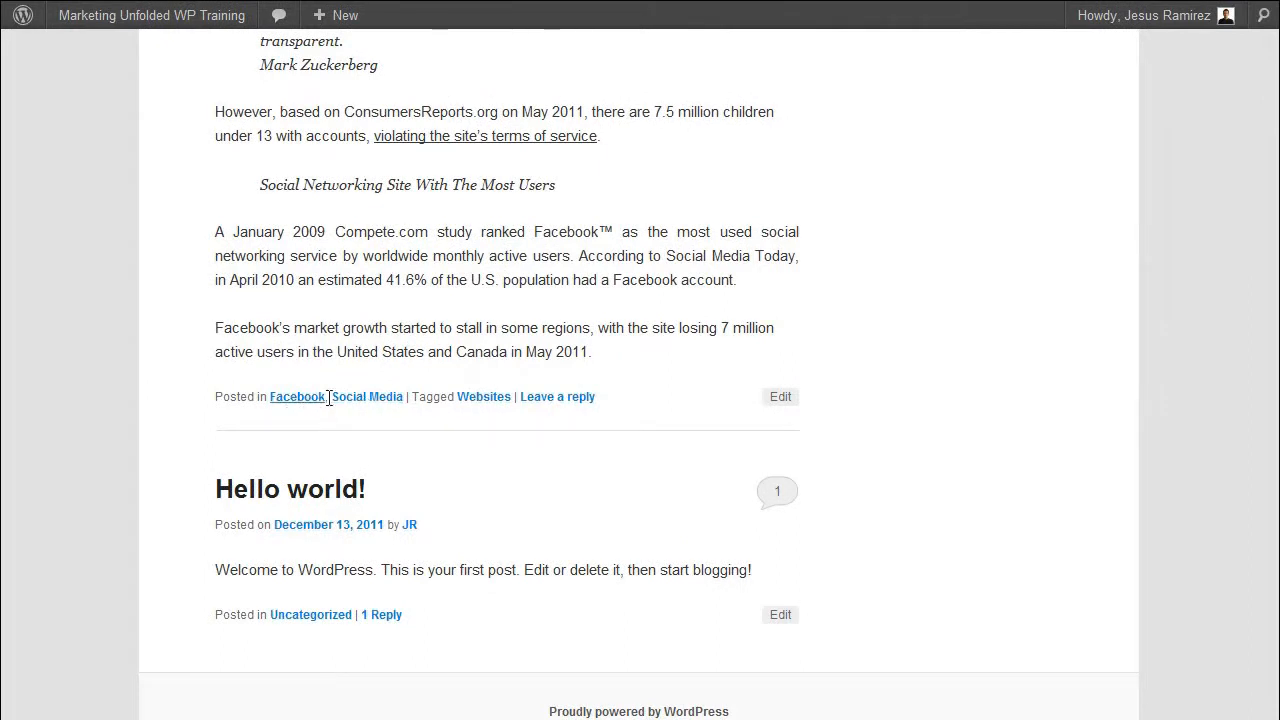
{"action": "mouse_move", "coordinate": [296, 396]}
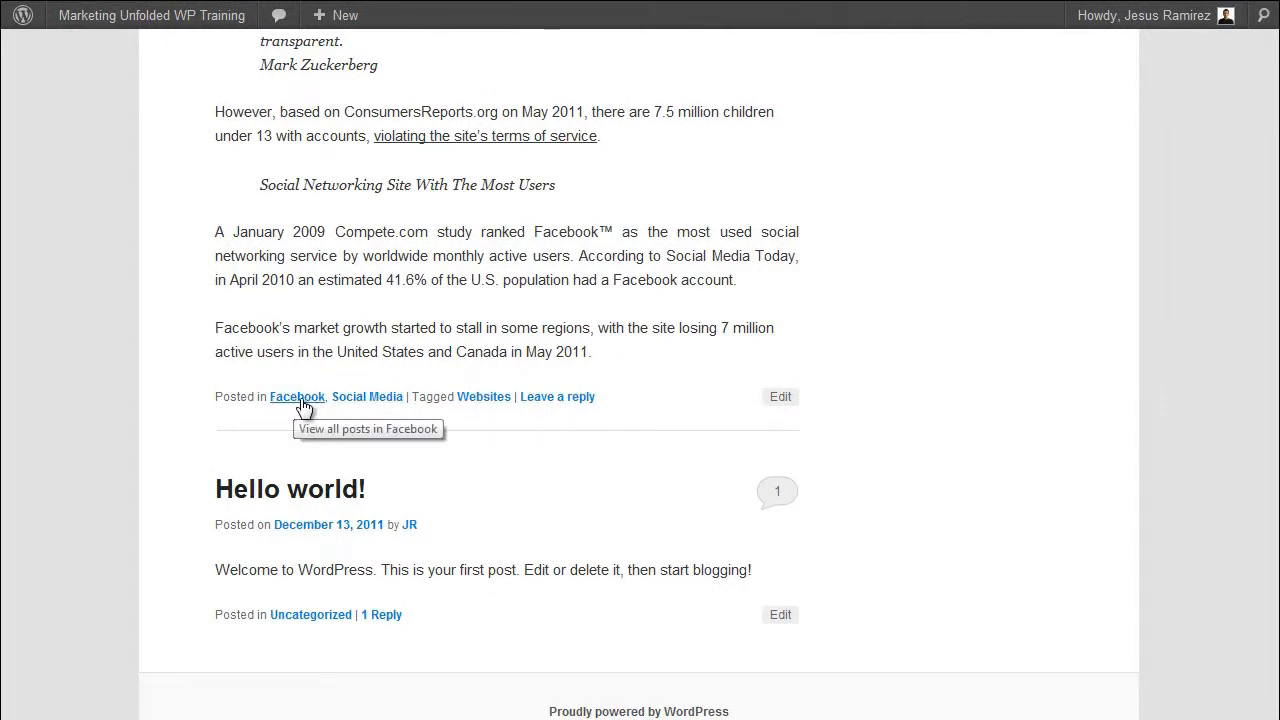
{"action": "mouse_move", "coordinate": [296, 396]}
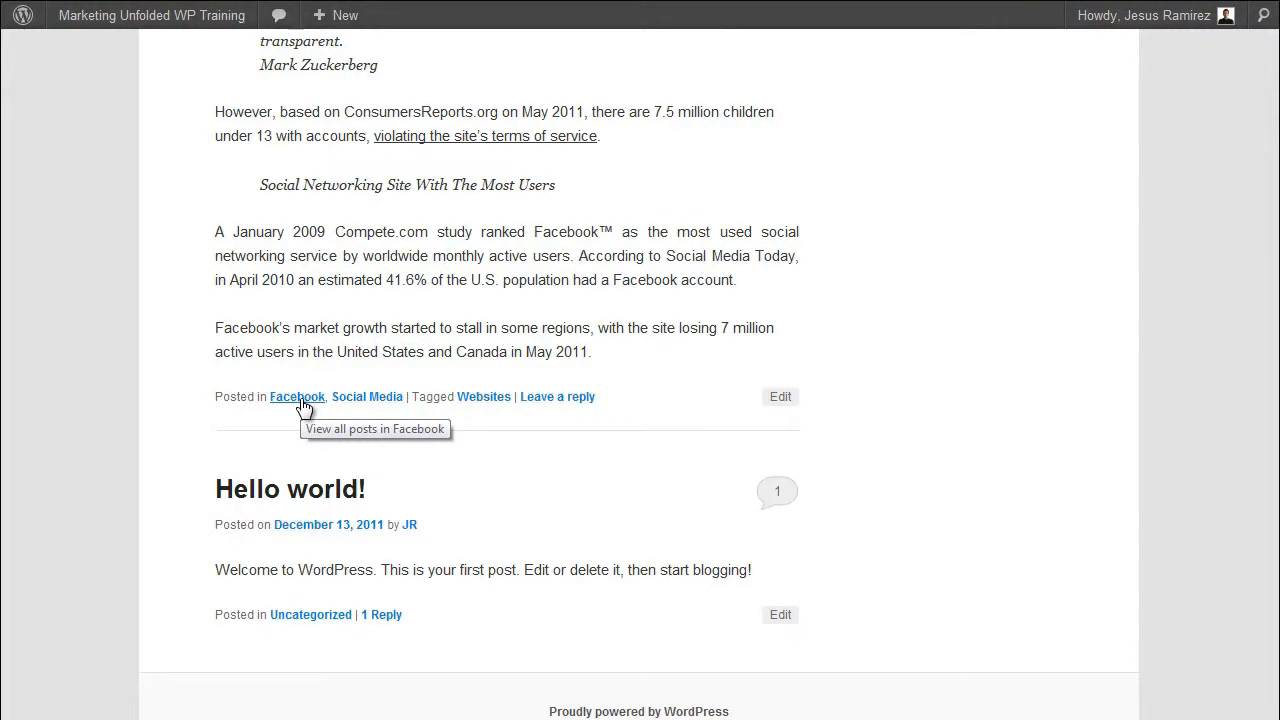
{"action": "left_click", "coordinate": [296, 396]}
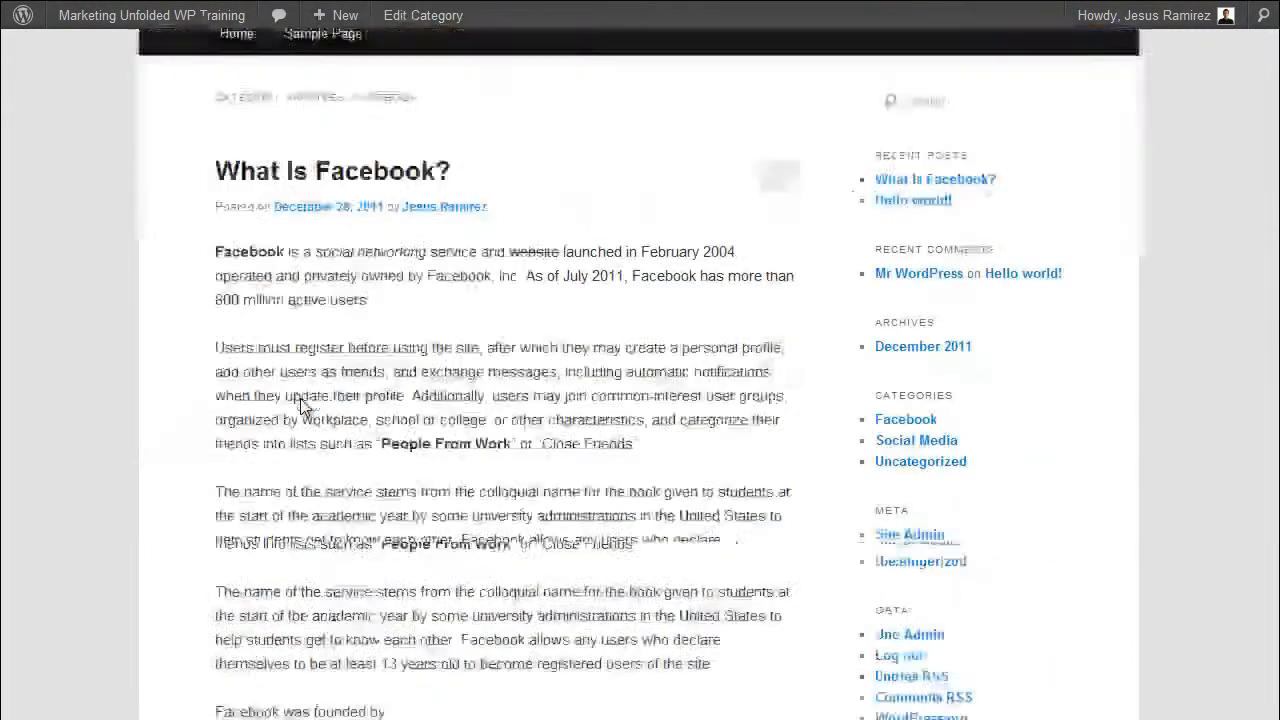
{"action": "scroll", "scroll_direction": "down", "scroll_amount": 3}
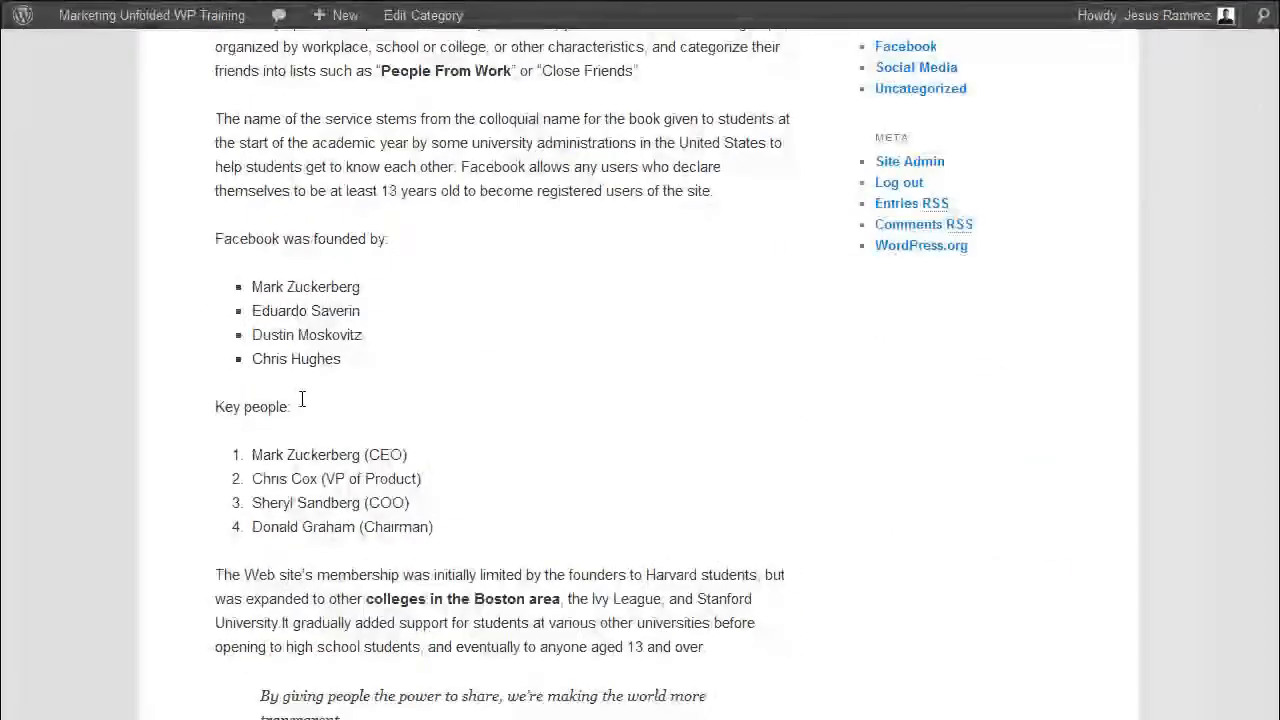
{"action": "scroll", "scroll_direction": "up", "scroll_amount": 3}
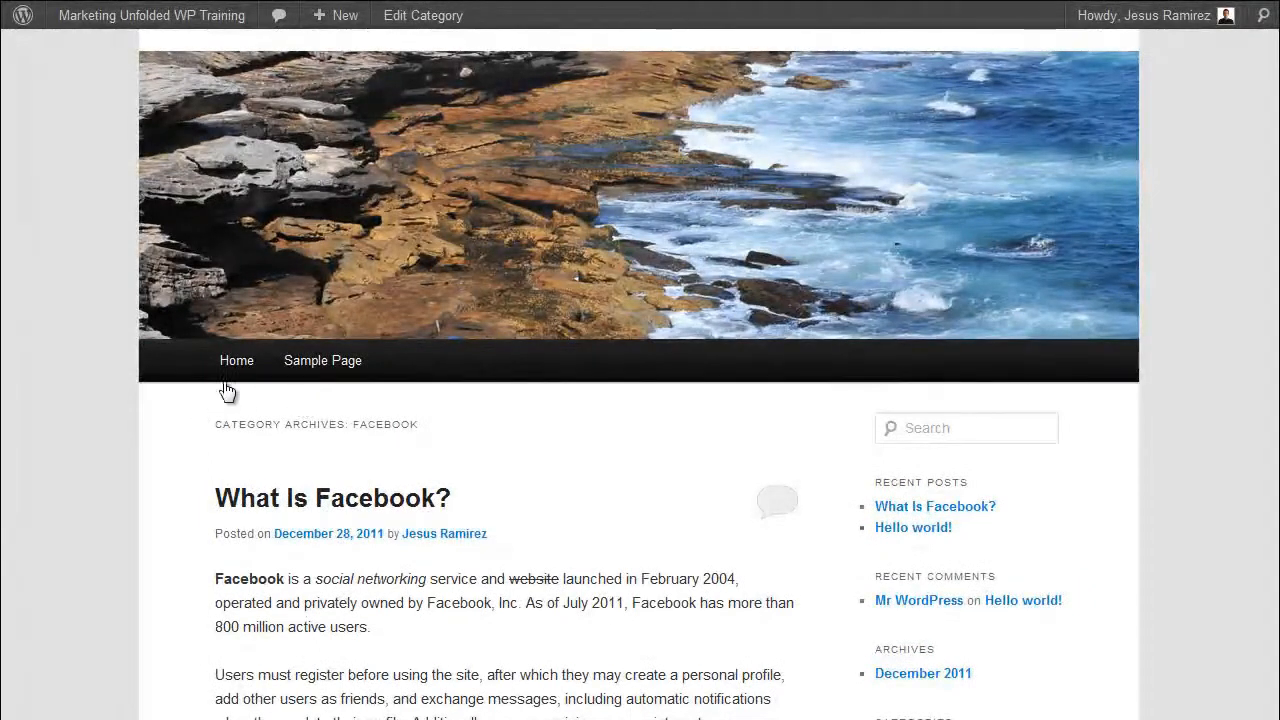
{"action": "scroll", "scroll_direction": "up", "scroll_amount": 3}
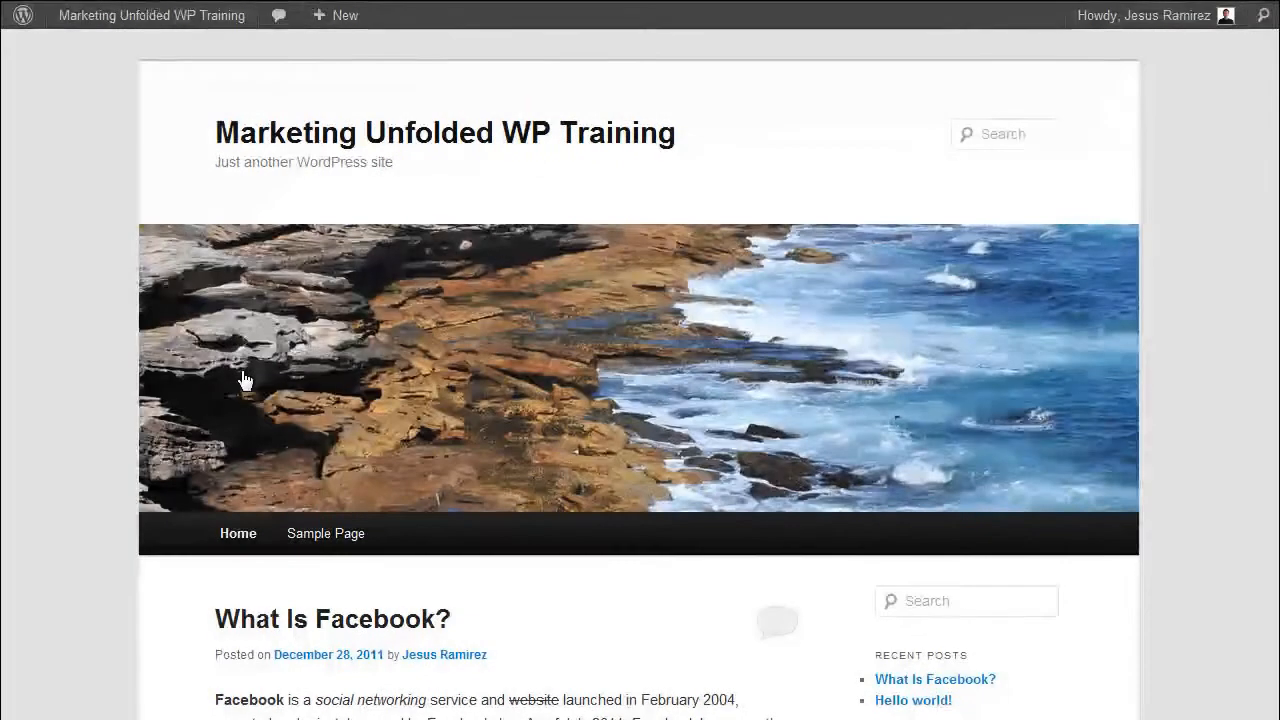
Step: Return to the admin Dashboard via the site-name menu in the admin bar
{"action": "left_click", "coordinate": [150, 16]}
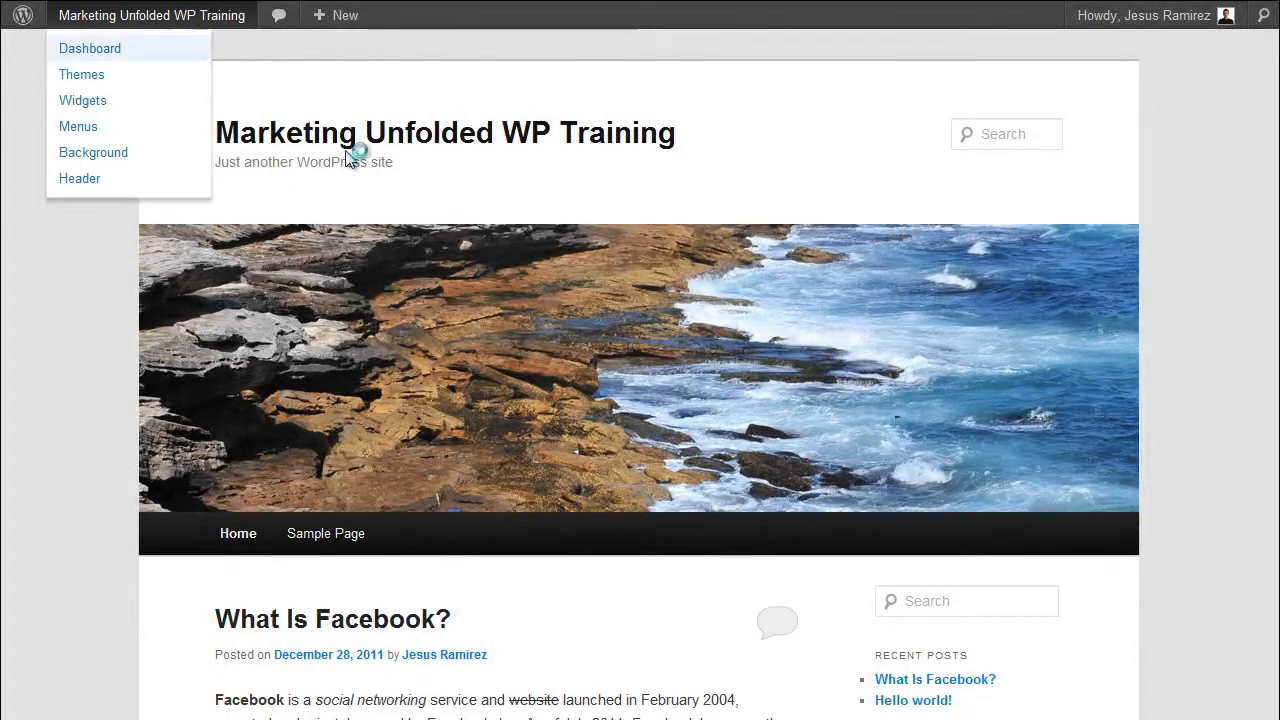
{"action": "left_click", "coordinate": [90, 48]}
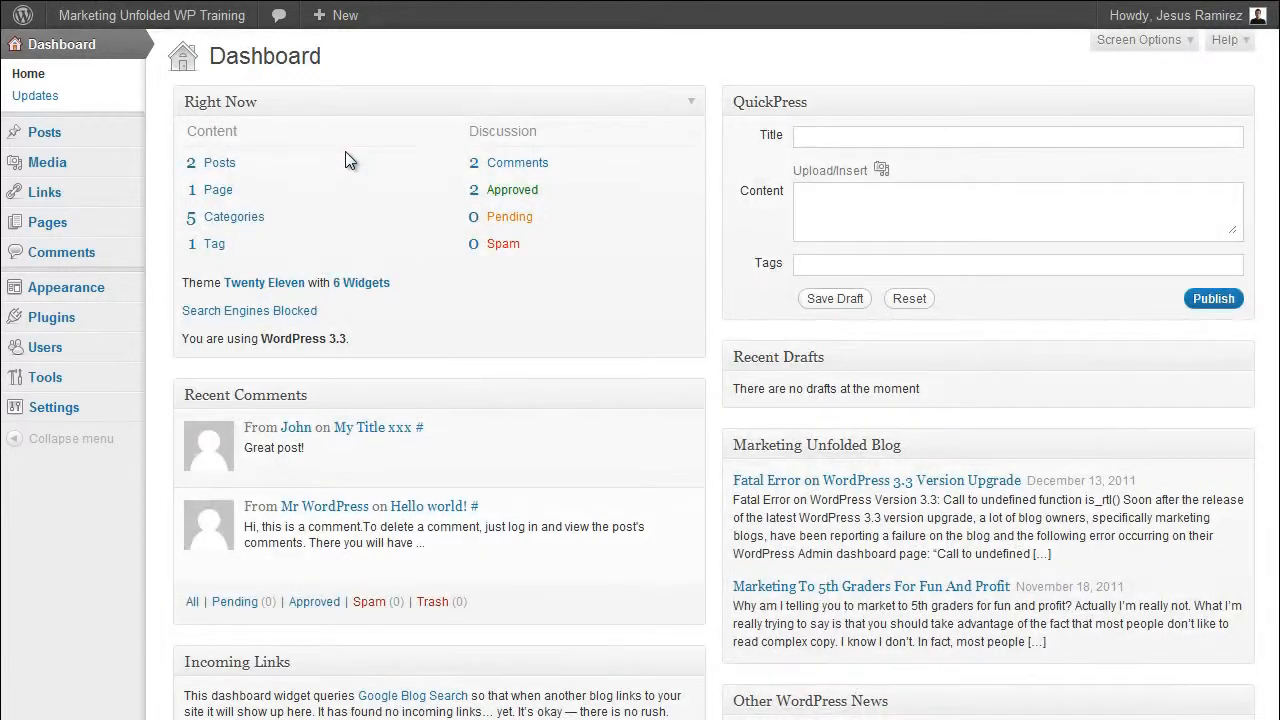
{"action": "mouse_move", "coordinate": [192, 144]}
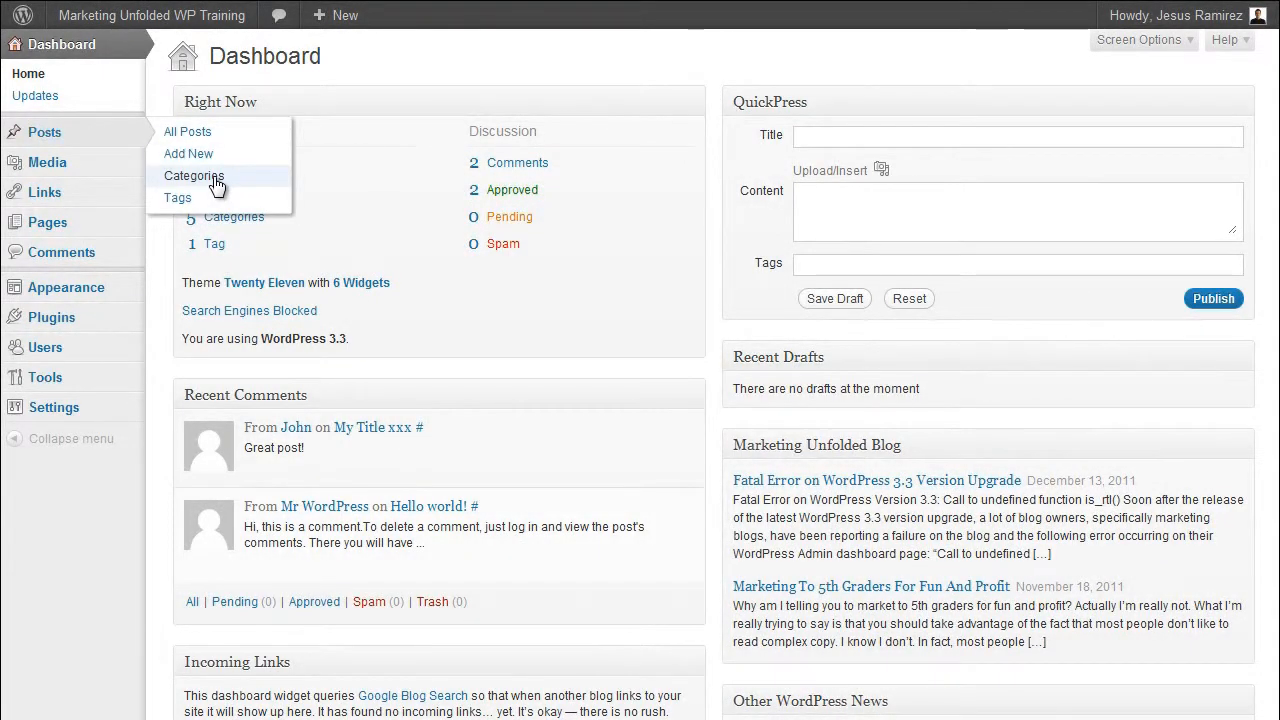
Step: On Posts > Categories, enter Marketing as the new category name
{"action": "left_click", "coordinate": [194, 176]}
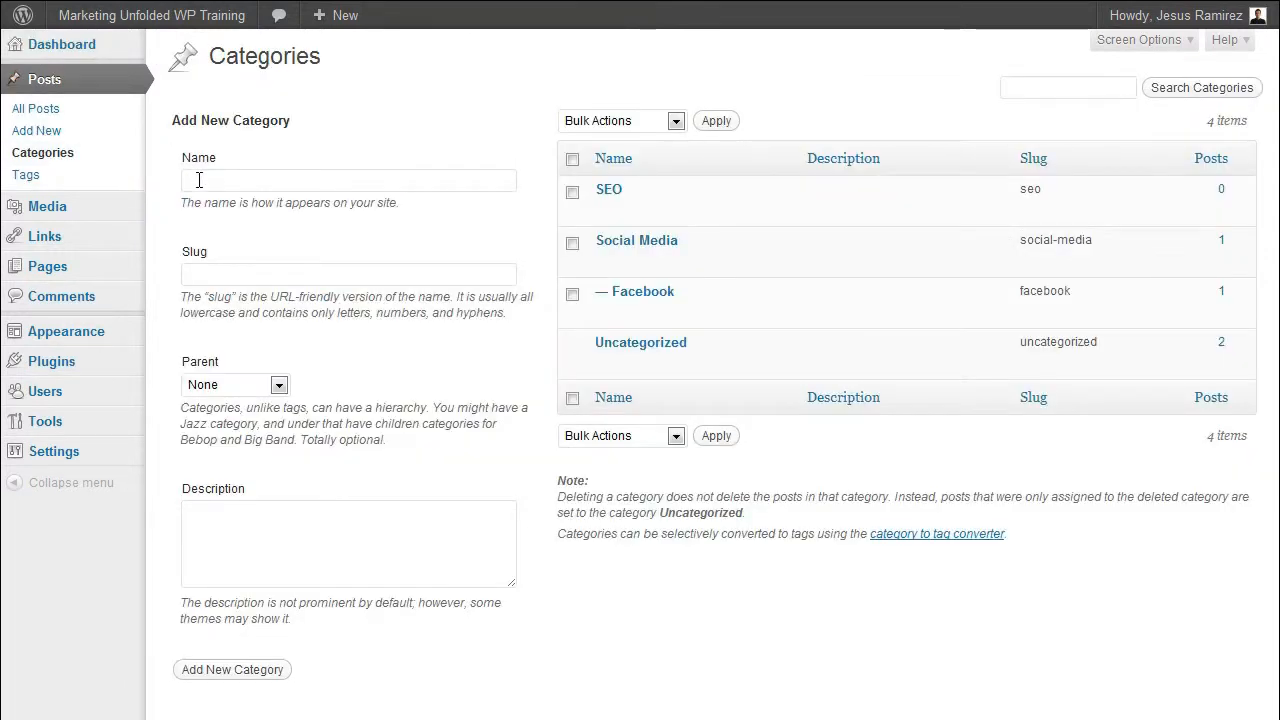
{"action": "type", "text": "Mark"}
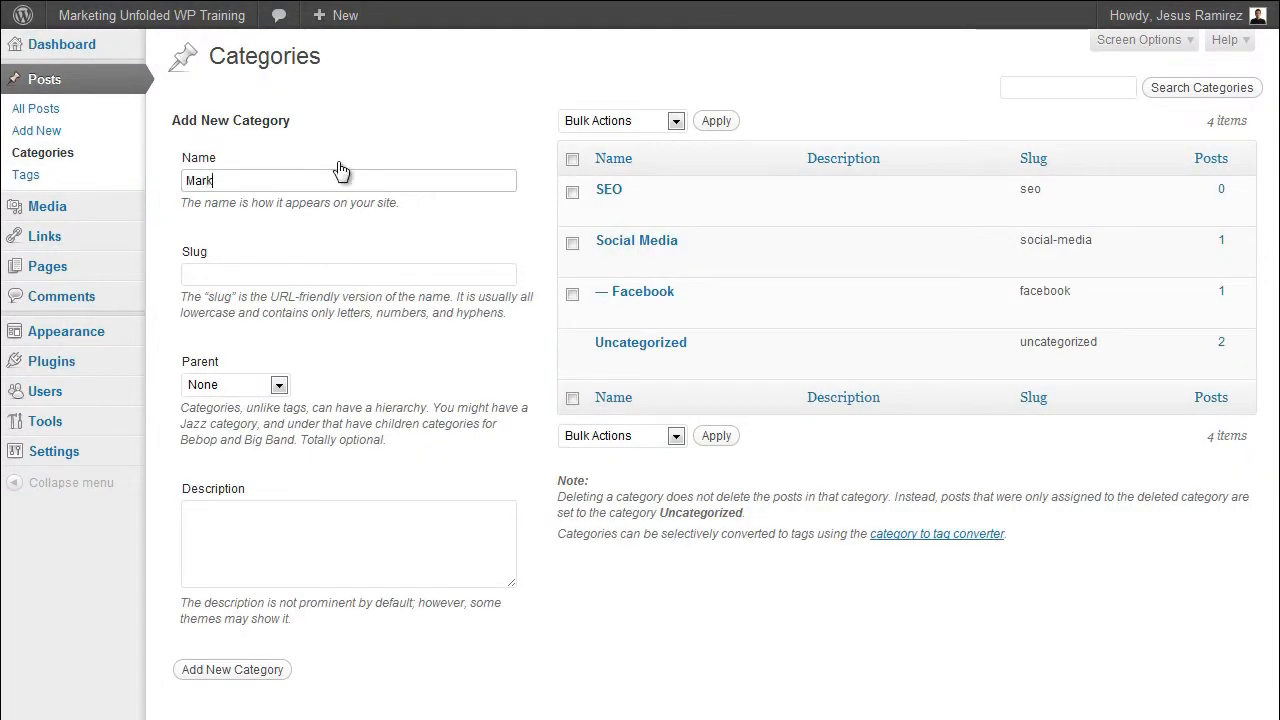
{"action": "type", "text": "eting"}
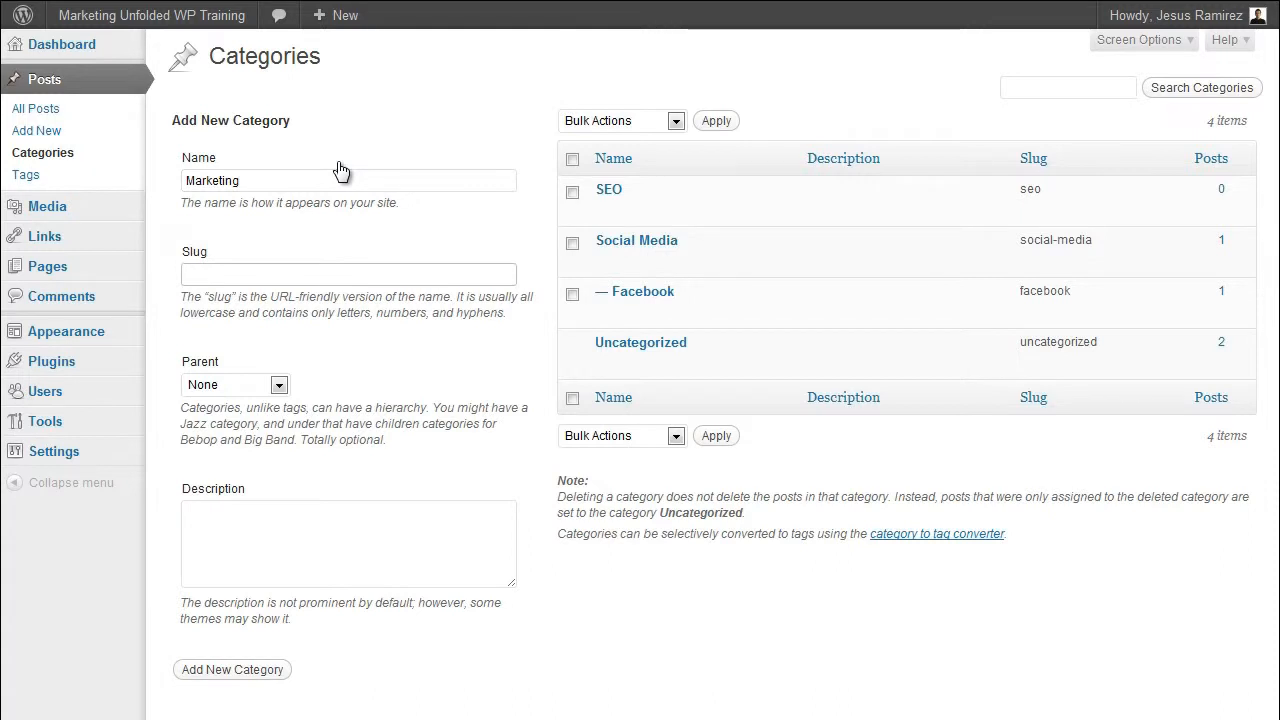
{"action": "left_click", "coordinate": [348, 272]}
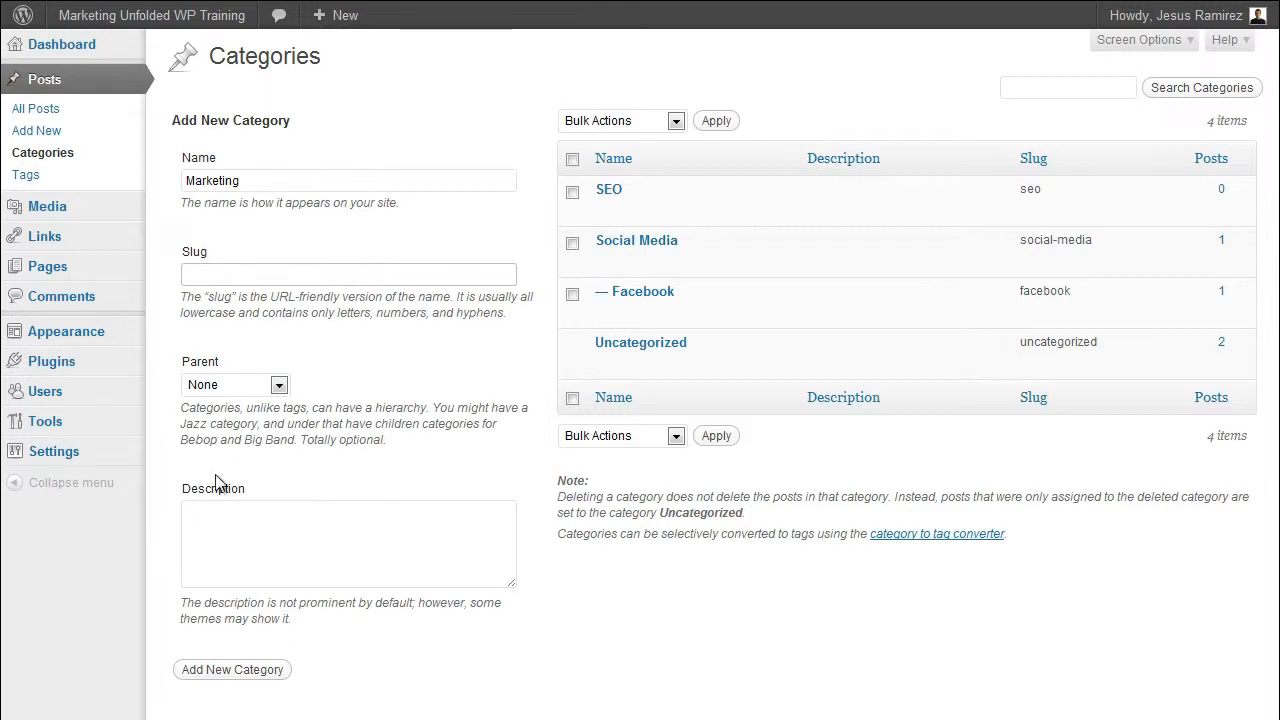
Step: Add the Marketing category, leaving the description empty
{"action": "left_click", "coordinate": [348, 544]}
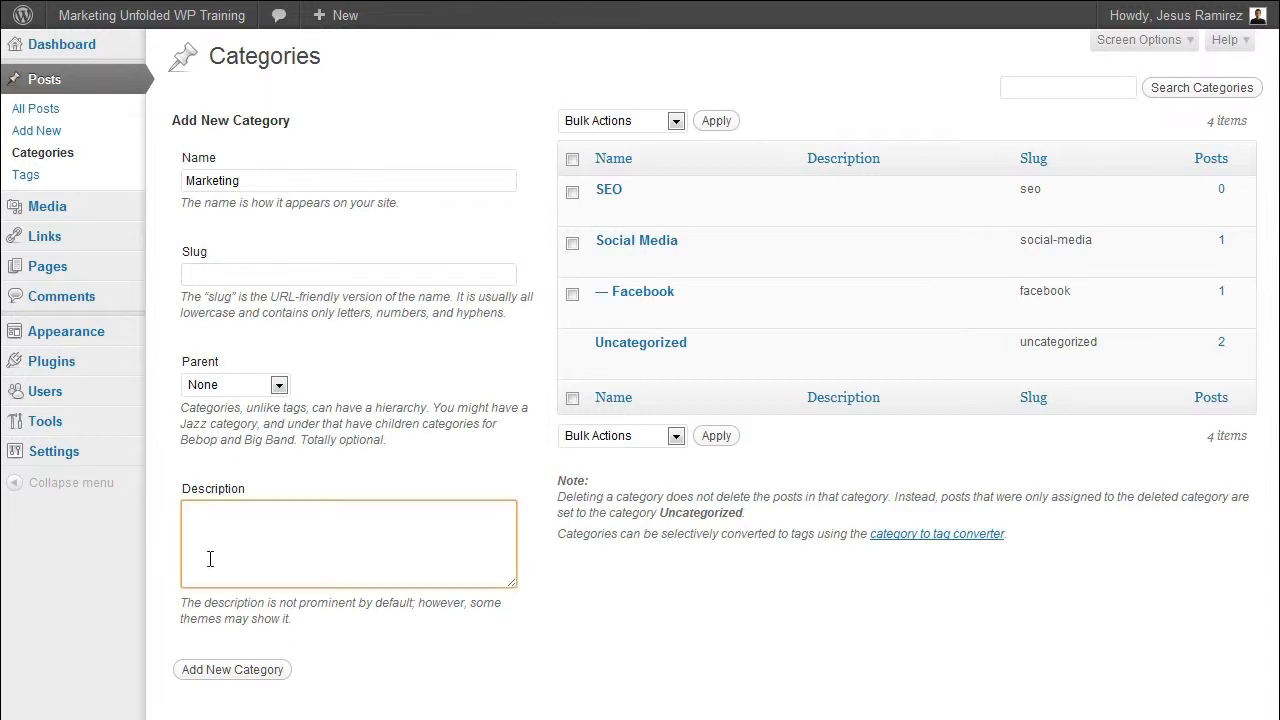
{"action": "left_click", "coordinate": [348, 512]}
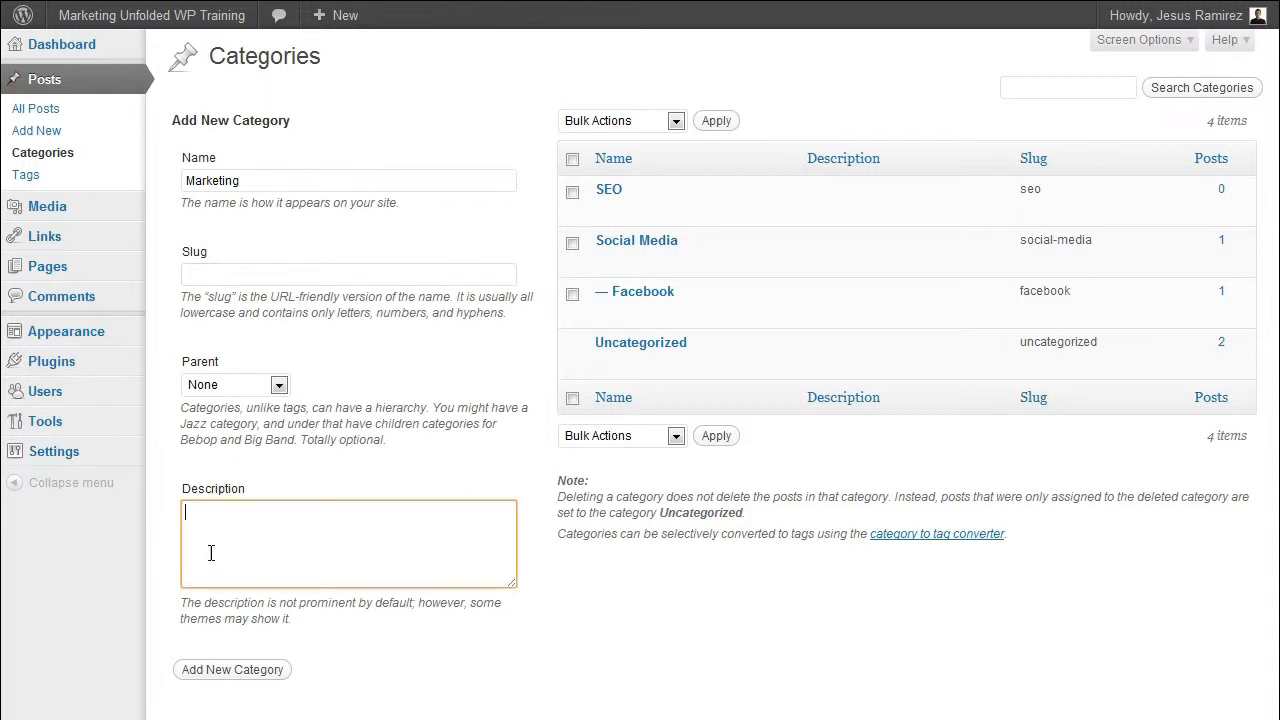
{"action": "mouse_move", "coordinate": [252, 640]}
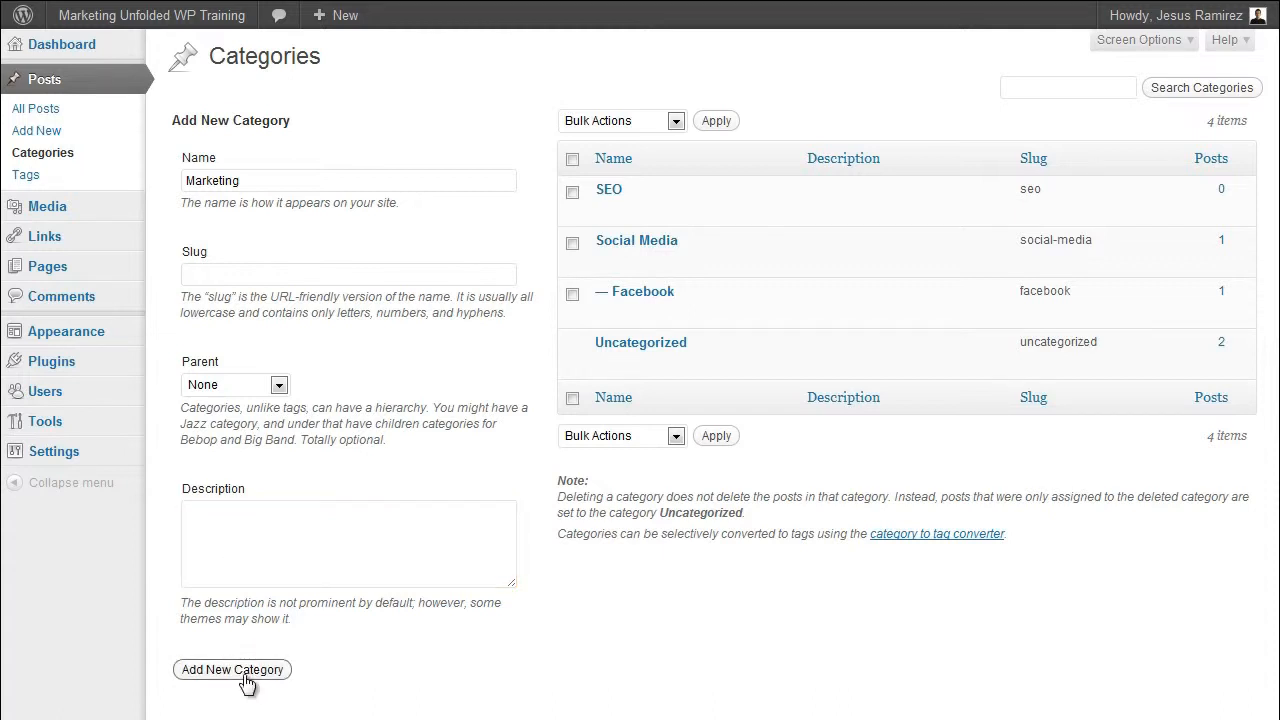
{"action": "left_click", "coordinate": [232, 668]}
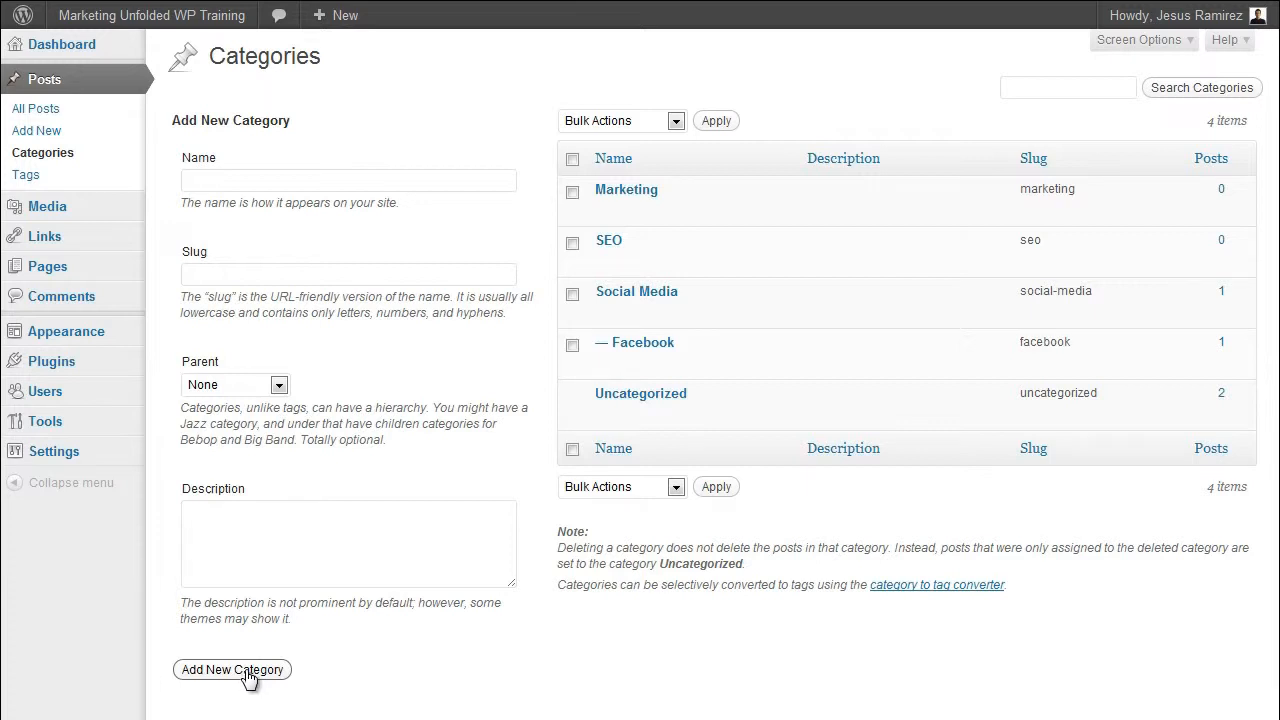
{"action": "mouse_move", "coordinate": [338, 444]}
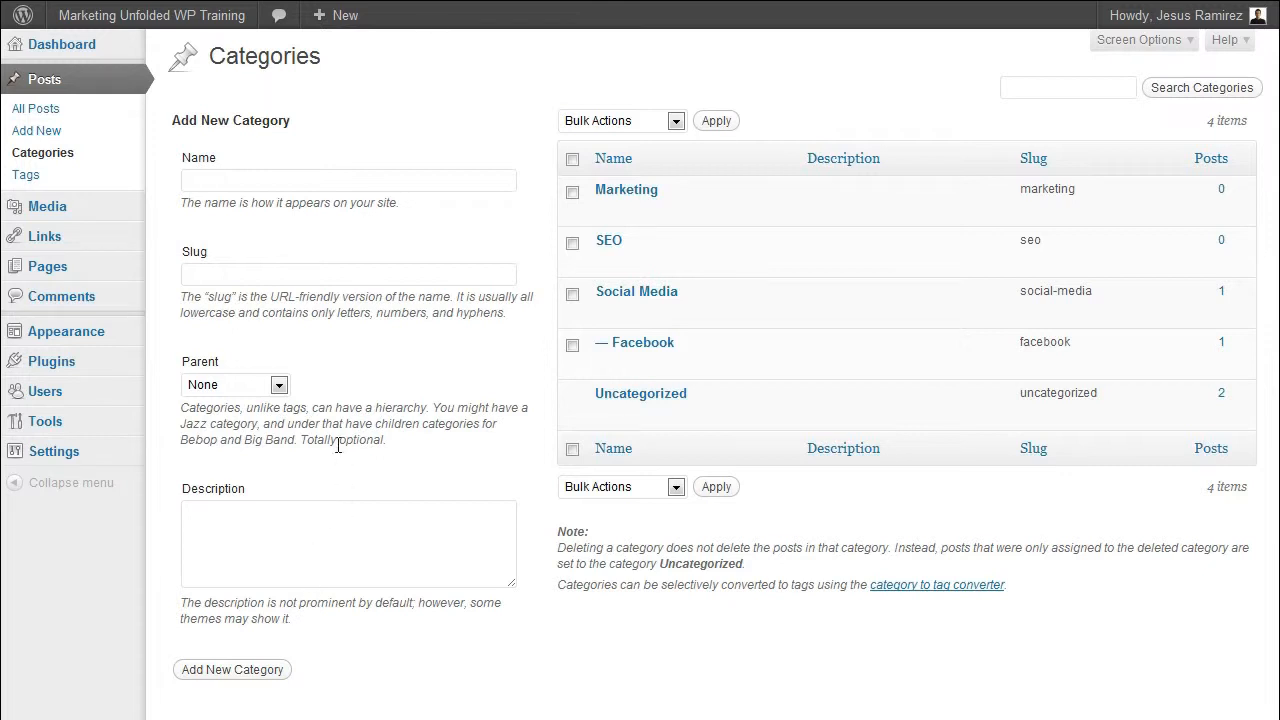
{"action": "mouse_move", "coordinate": [324, 250]}
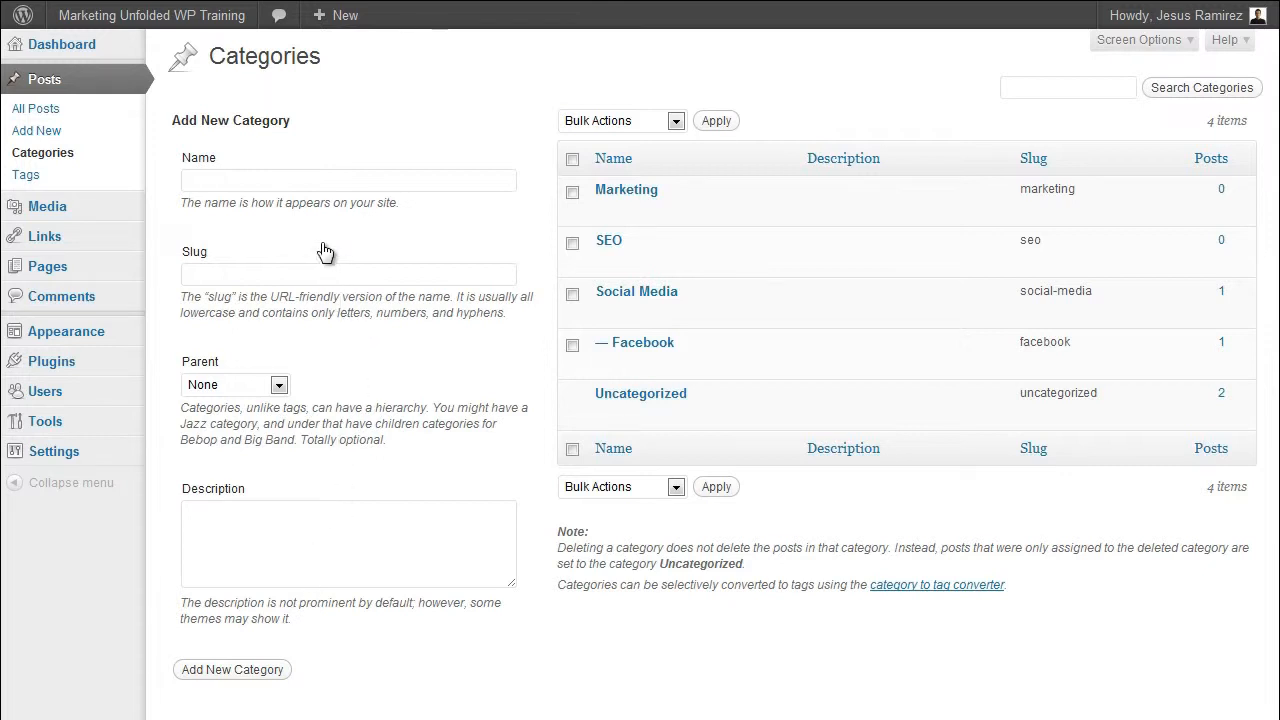
Step: Enter Copywriting as the next new category name
{"action": "left_click", "coordinate": [348, 180]}
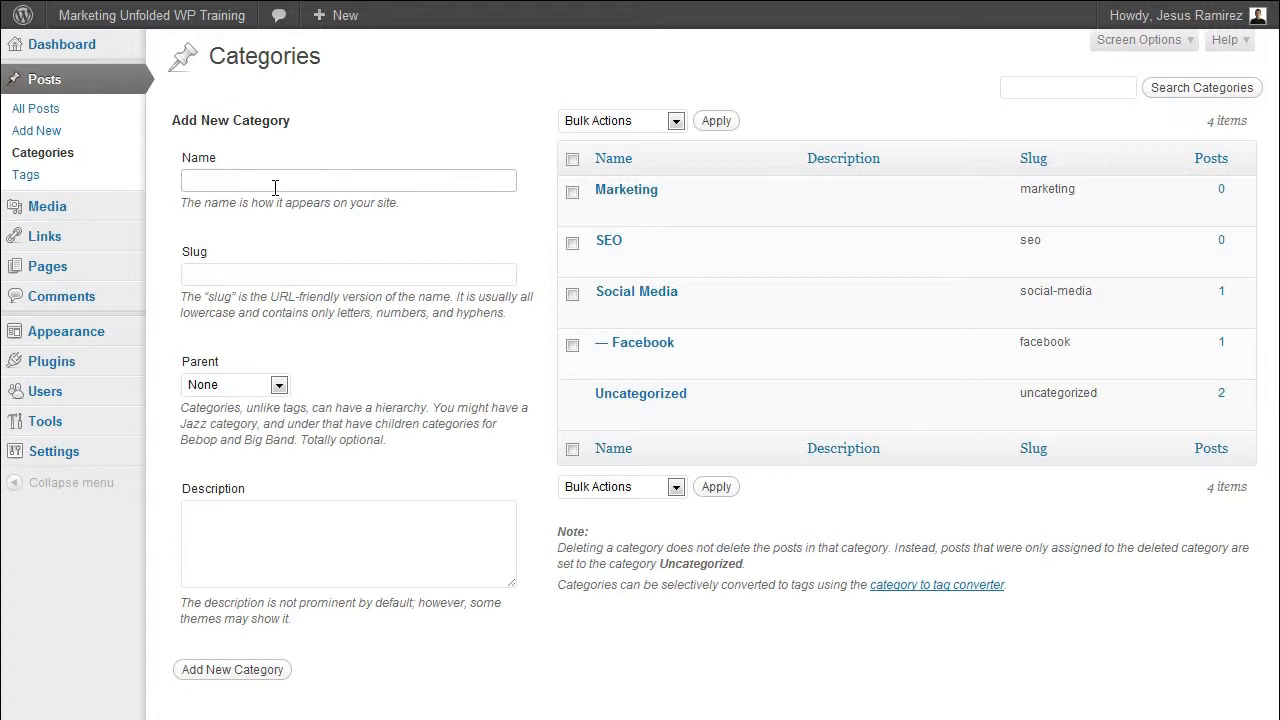
{"action": "type", "text": "Copy"}
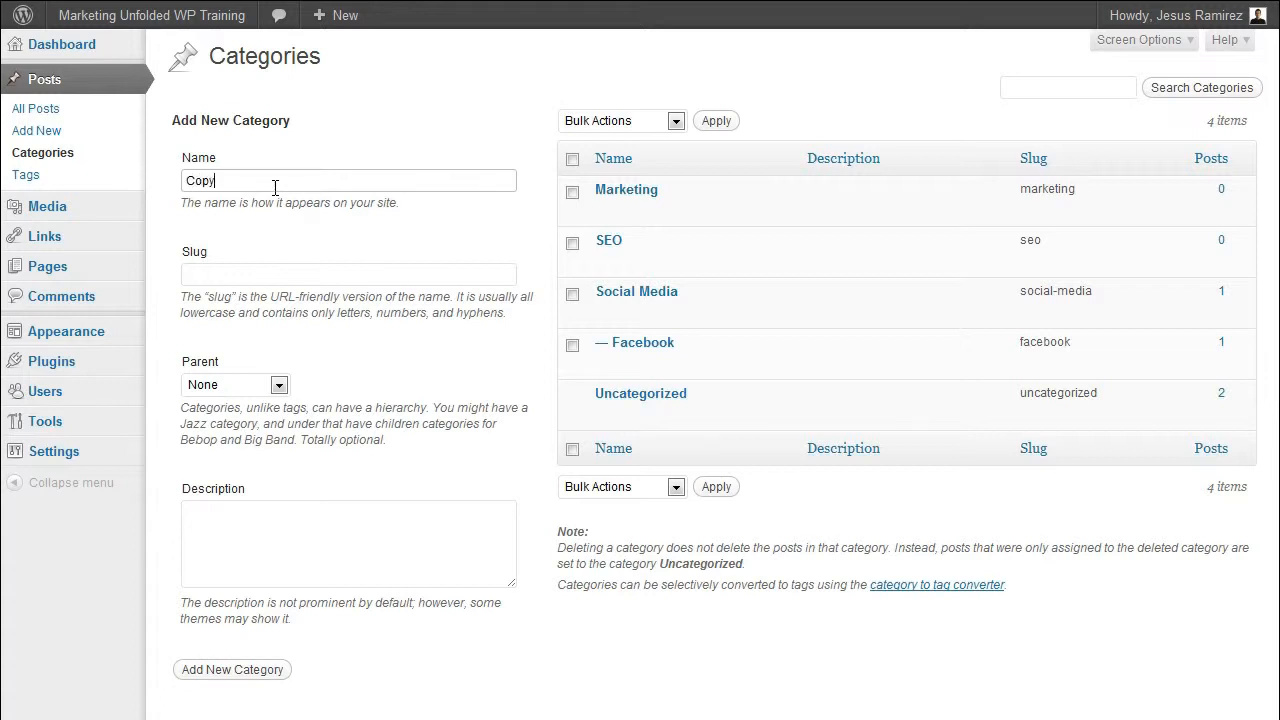
{"action": "type", "text": "writing"}
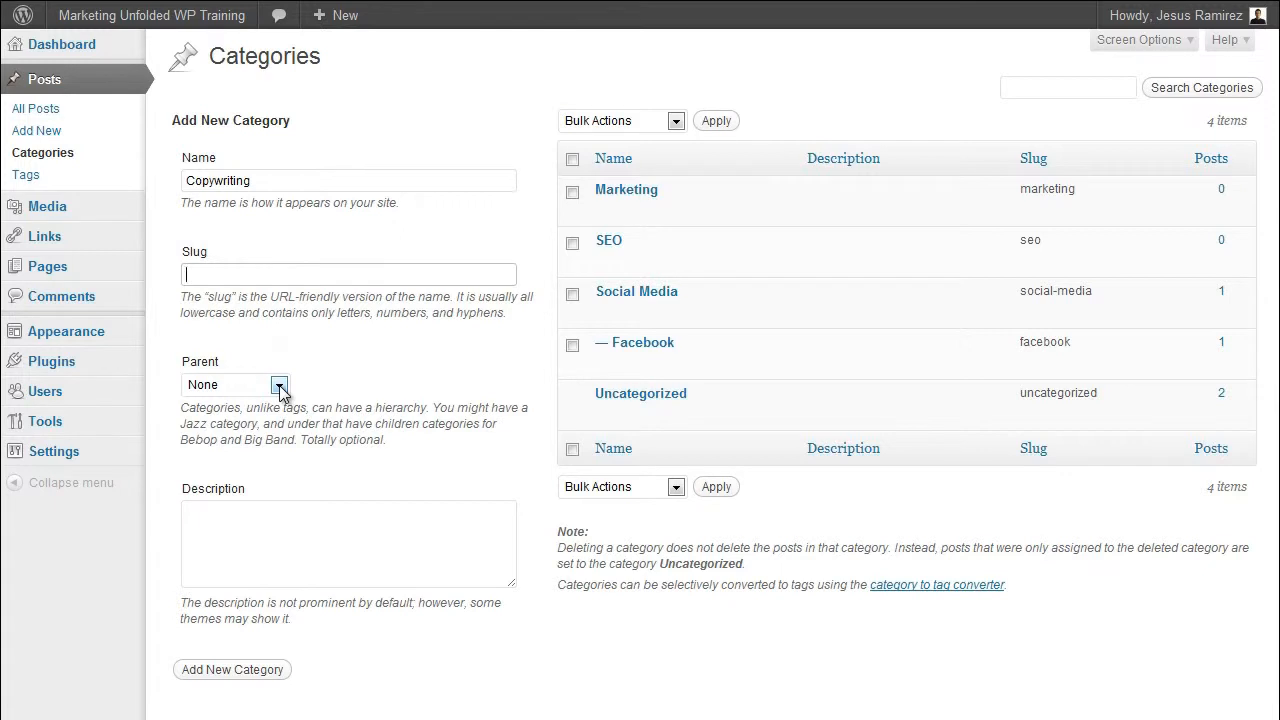
Step: Add Copywriting as a subcategory with Marketing as its parent
{"action": "left_click", "coordinate": [280, 384]}
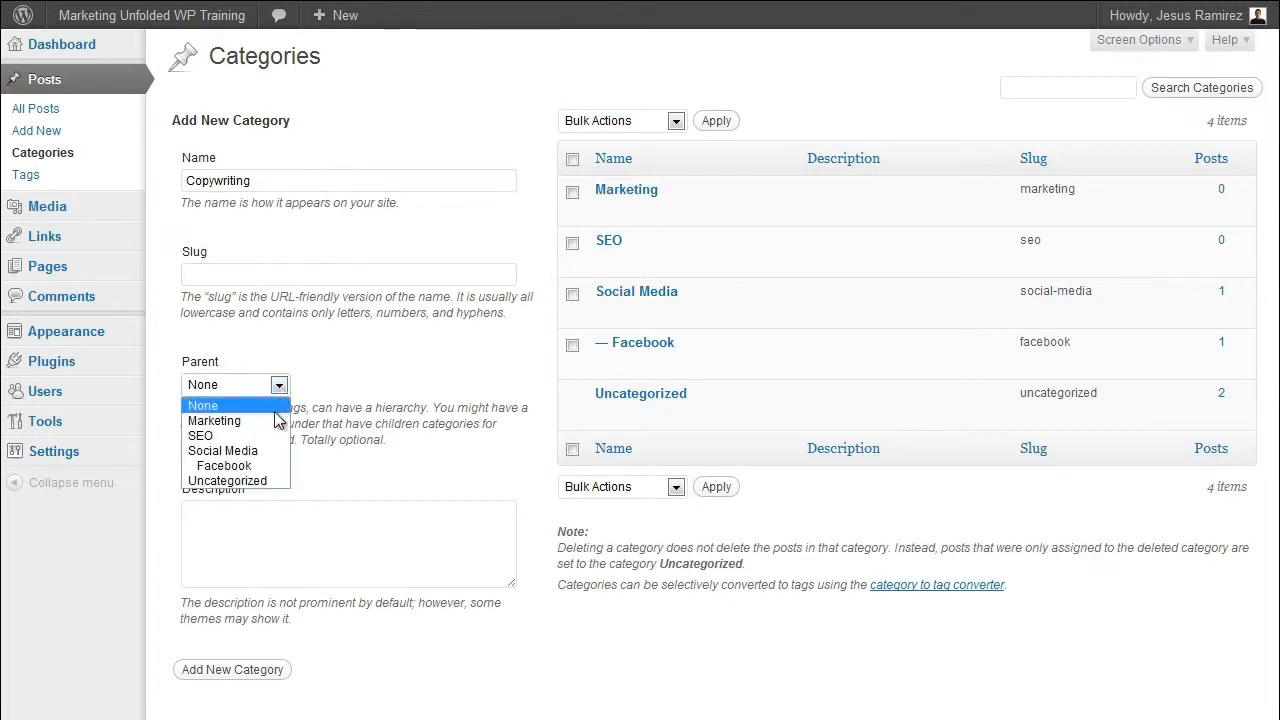
{"action": "left_click", "coordinate": [214, 420]}
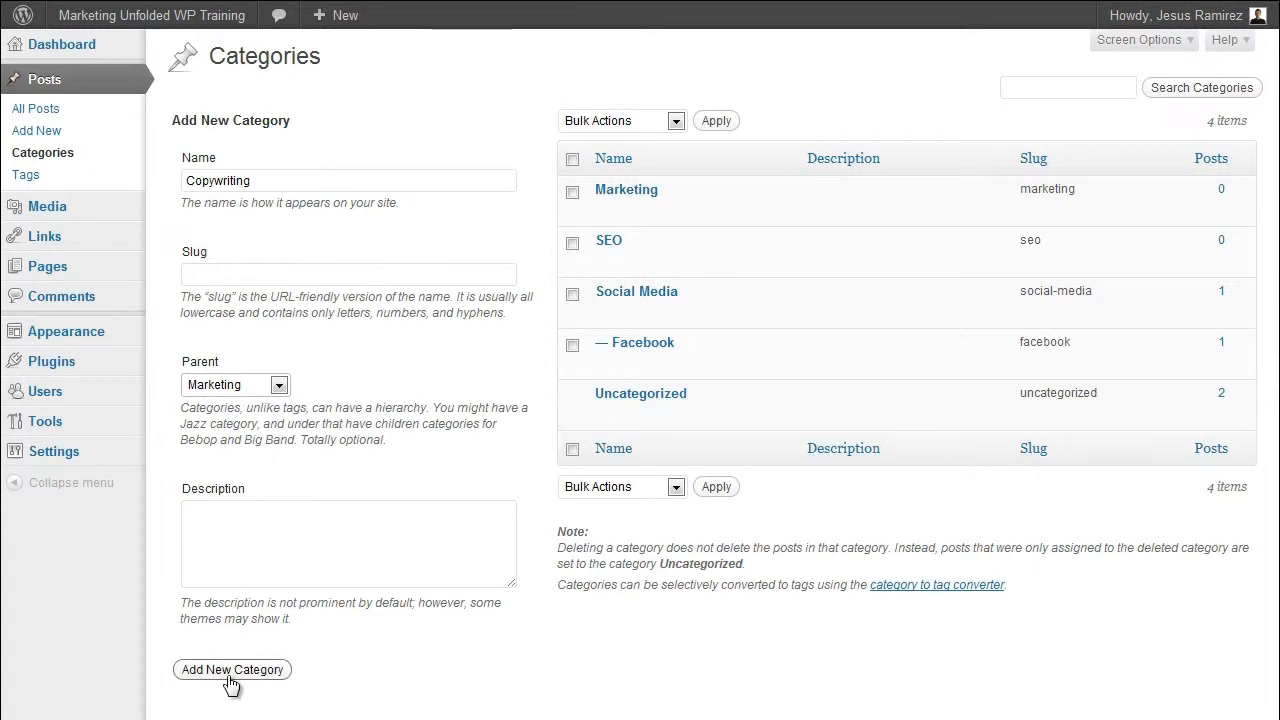
{"action": "left_click", "coordinate": [232, 668]}
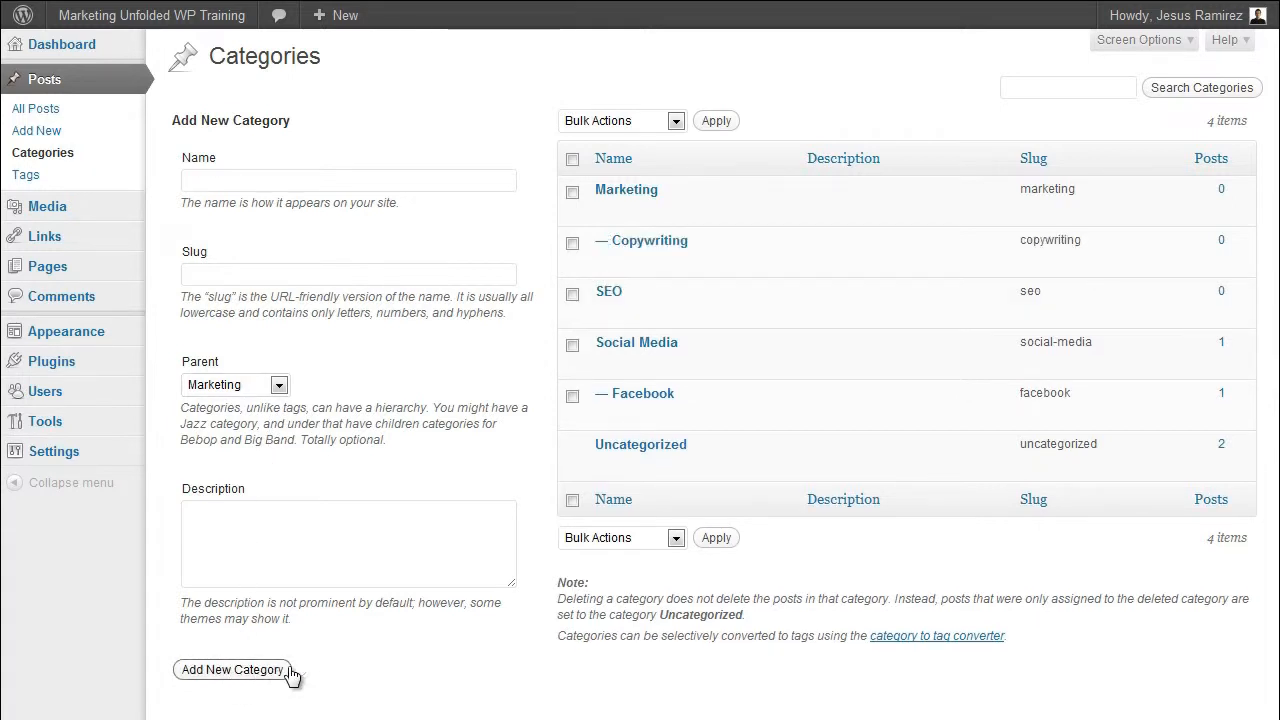
{"action": "mouse_move", "coordinate": [608, 292]}
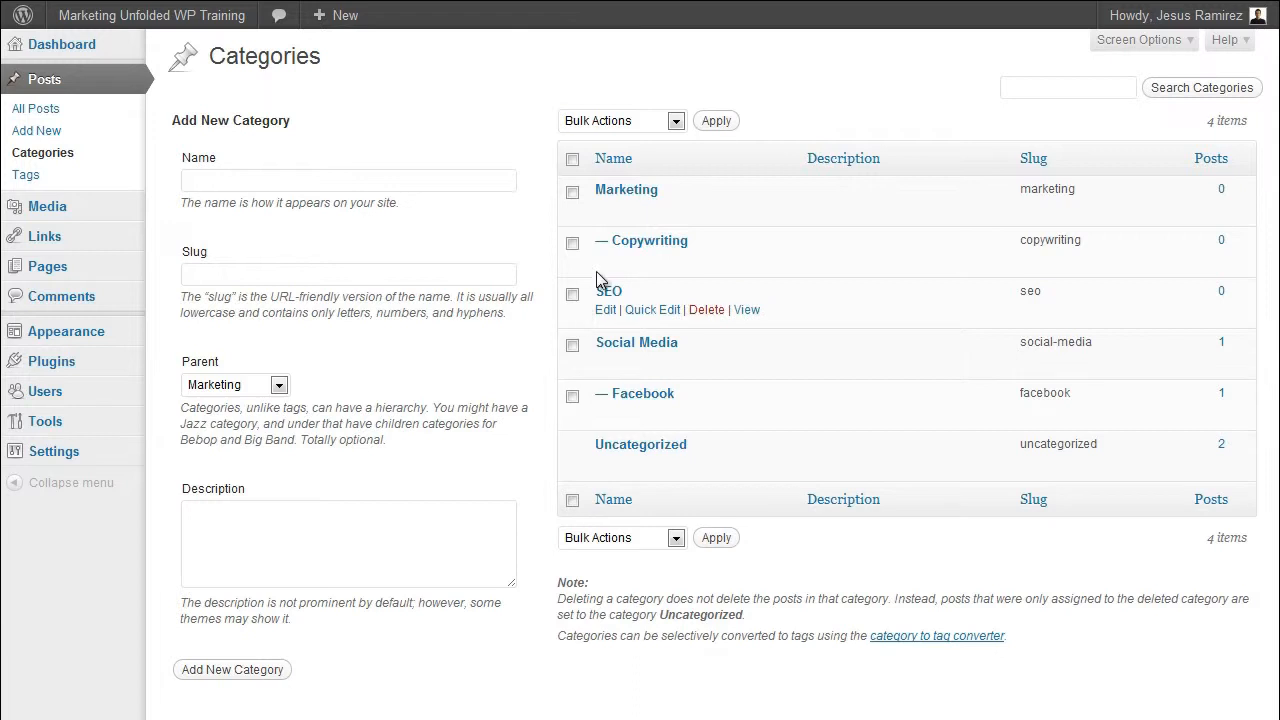
{"action": "mouse_move", "coordinate": [628, 258]}
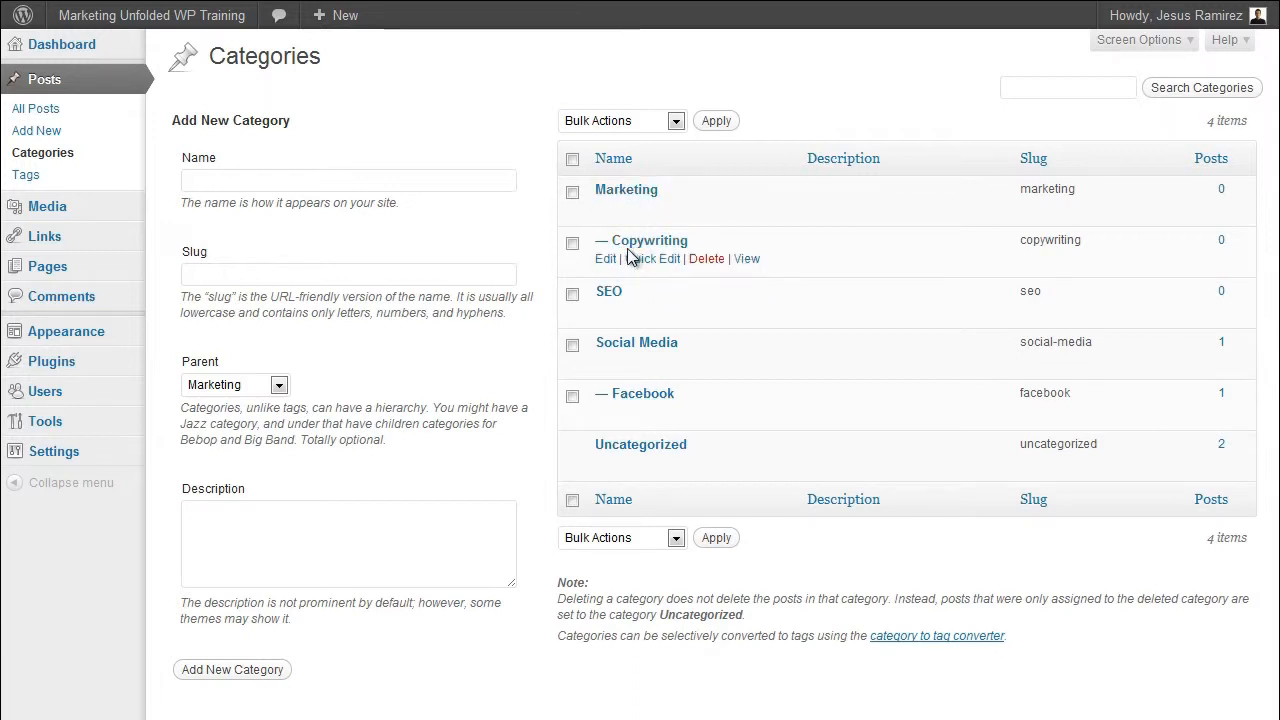
{"action": "mouse_move", "coordinate": [604, 258]}
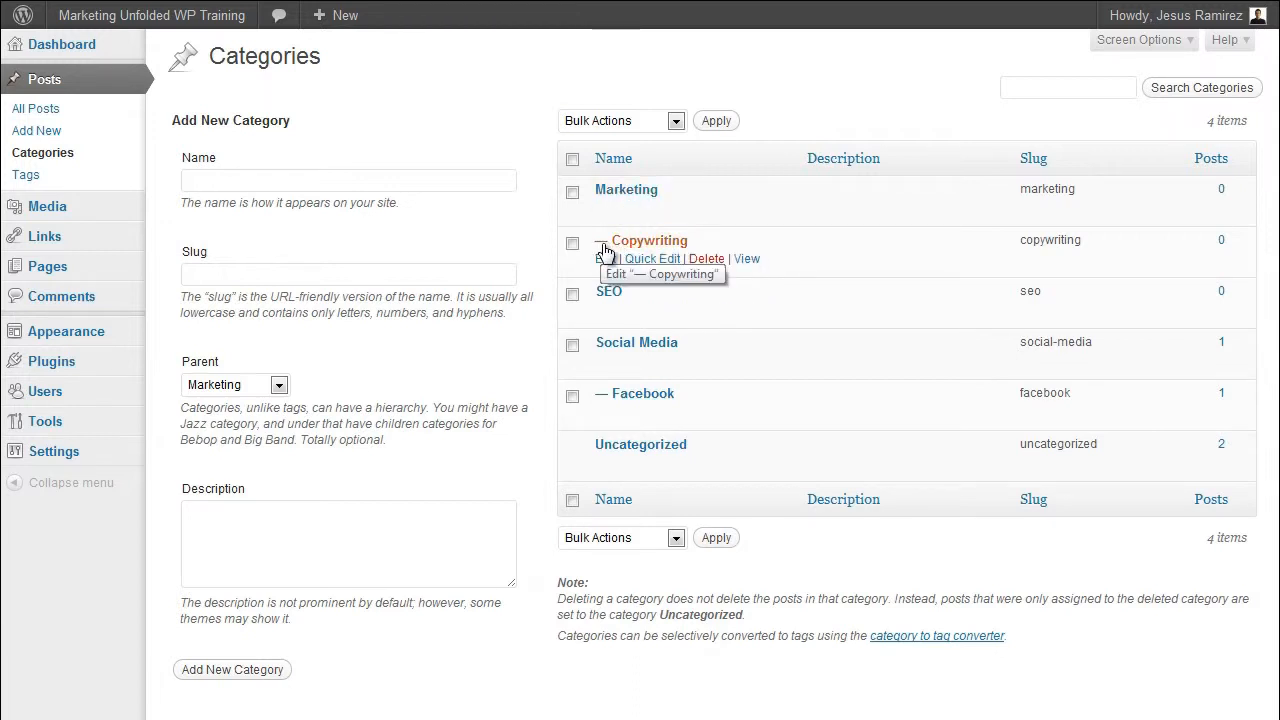
{"action": "mouse_move", "coordinate": [626, 230]}
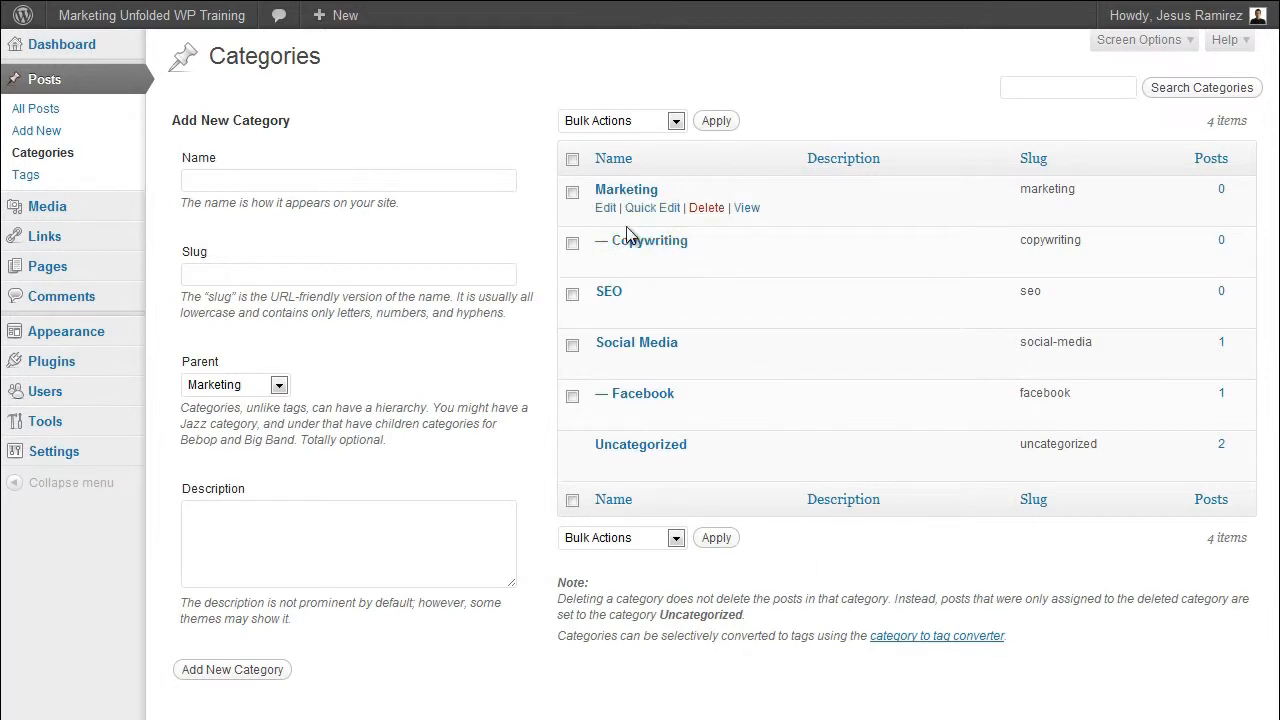
{"action": "mouse_move", "coordinate": [648, 228]}
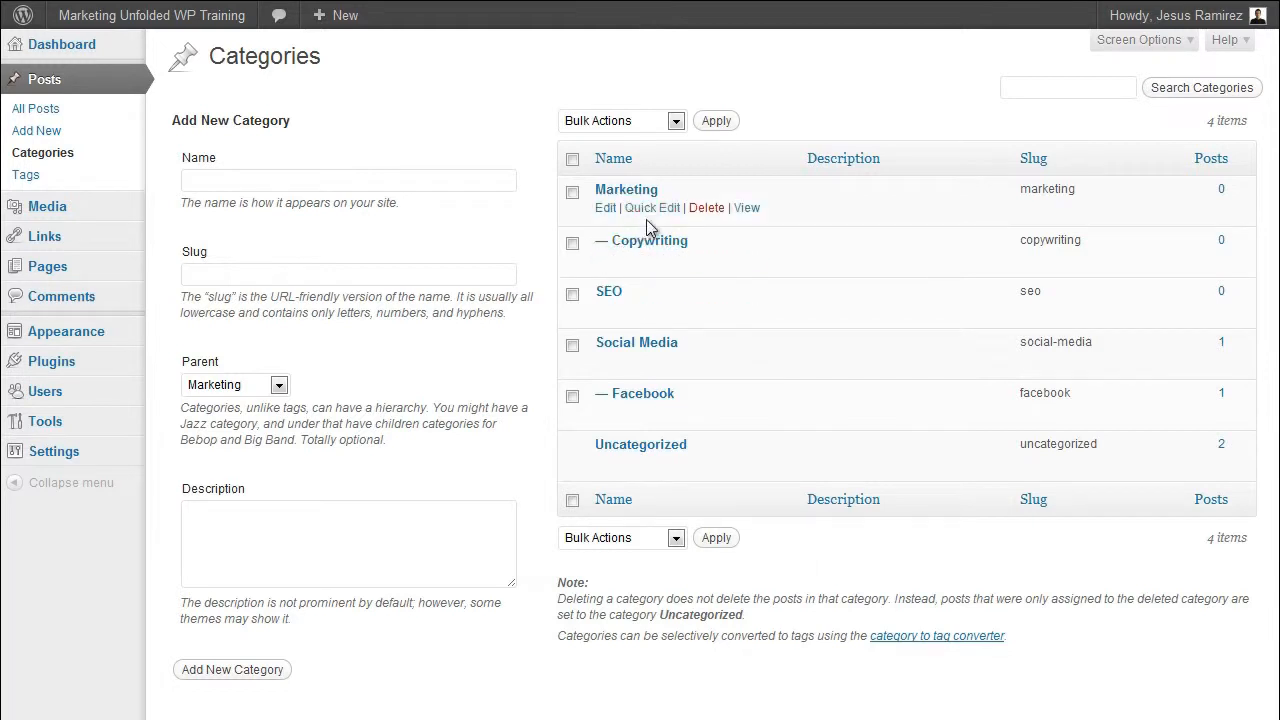
{"action": "mouse_move", "coordinate": [648, 240]}
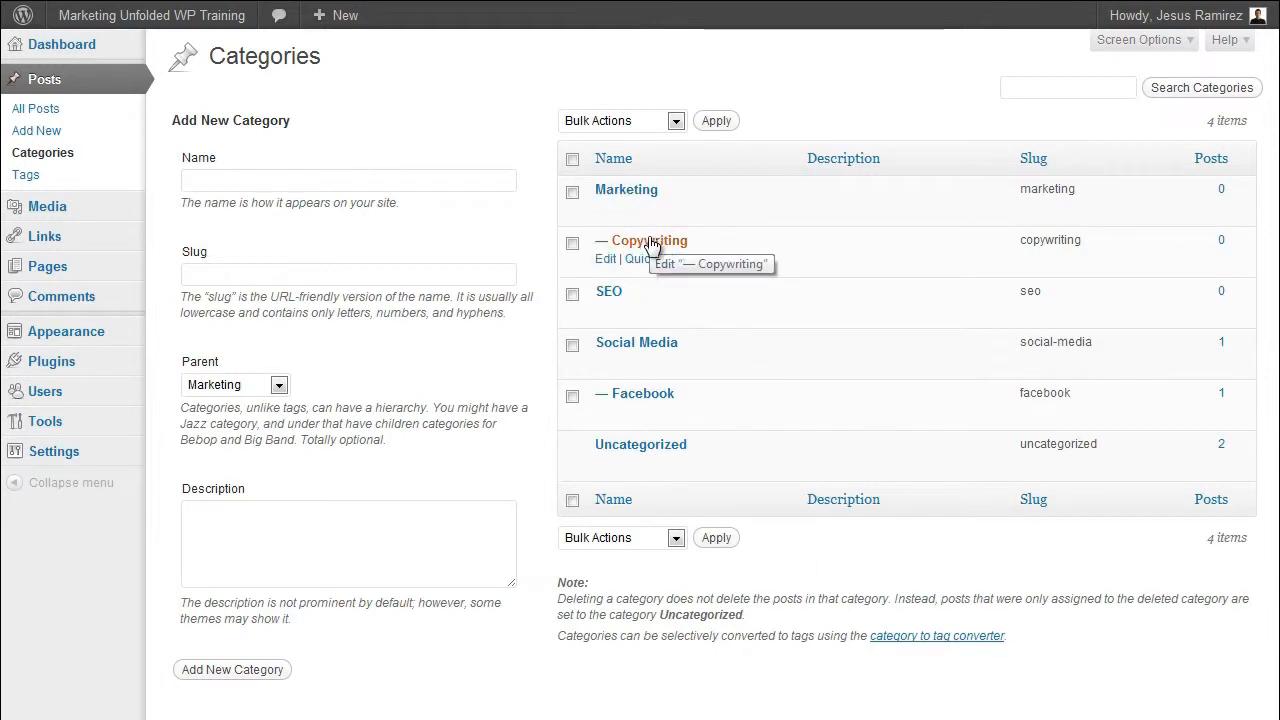
{"action": "mouse_move", "coordinate": [612, 268]}
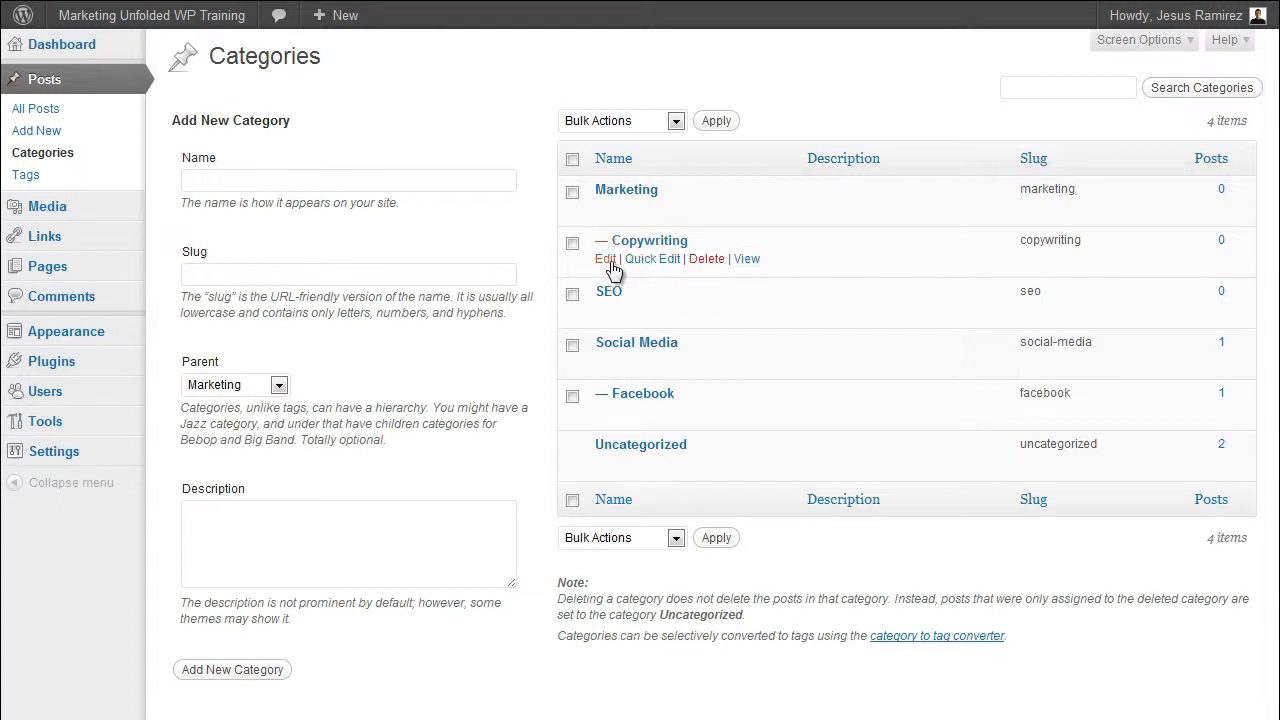
{"action": "mouse_move", "coordinate": [714, 270]}
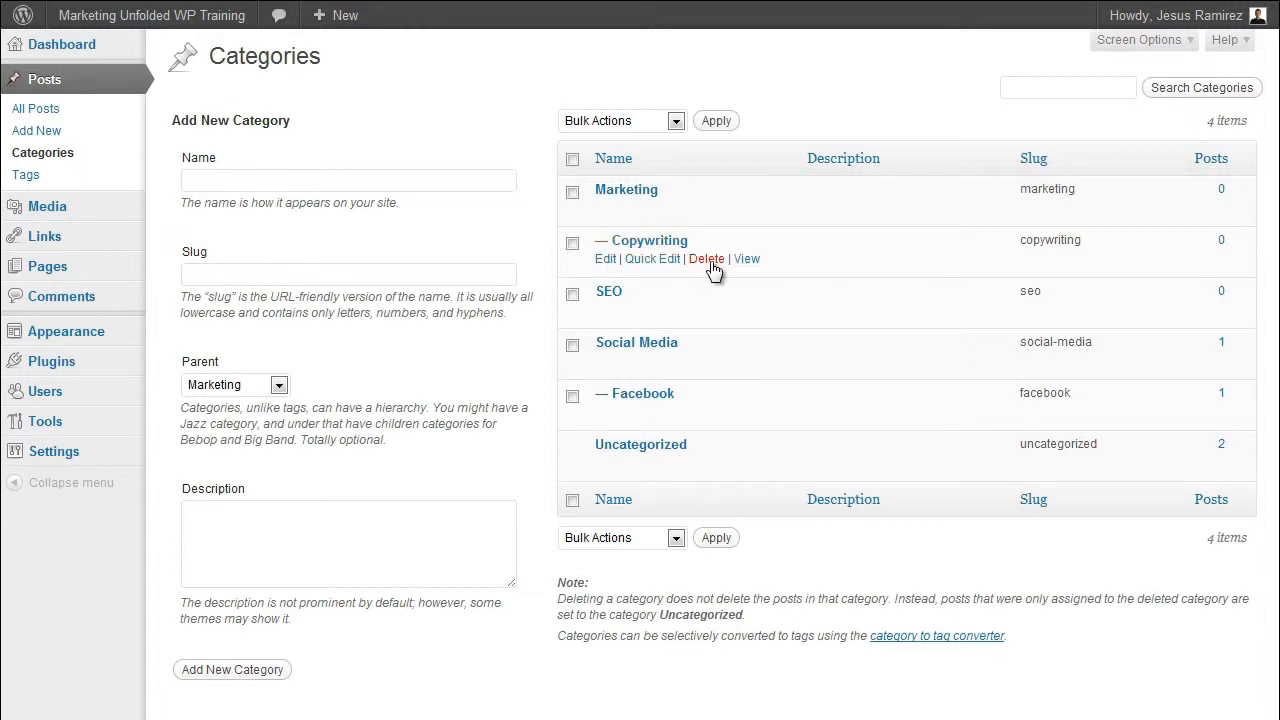
{"action": "mouse_move", "coordinate": [652, 260]}
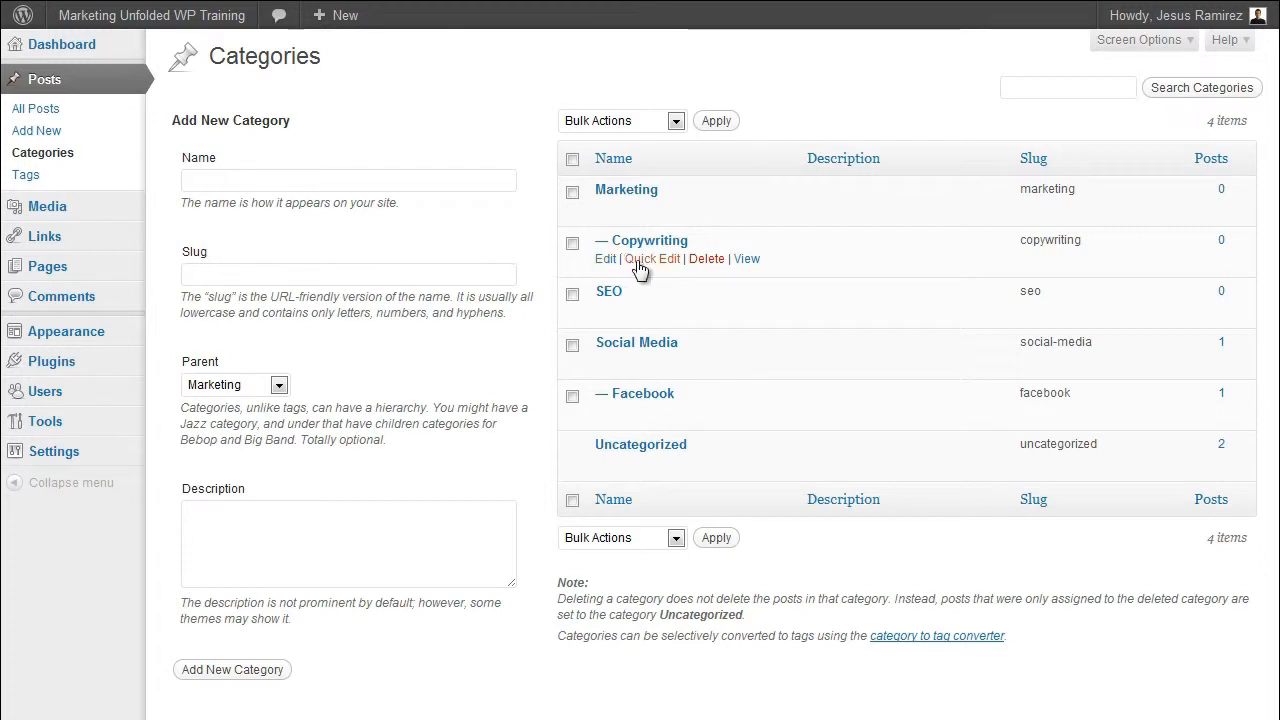
{"action": "mouse_move", "coordinate": [706, 260]}
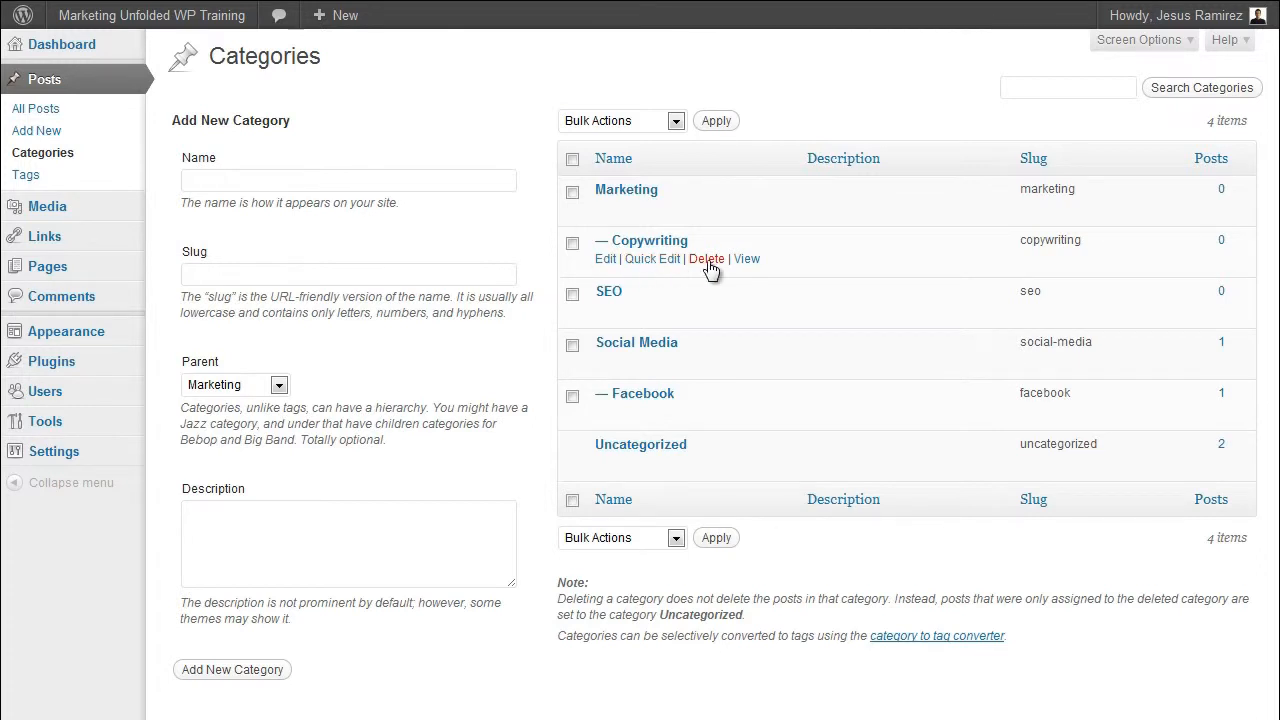
{"action": "mouse_move", "coordinate": [606, 260]}
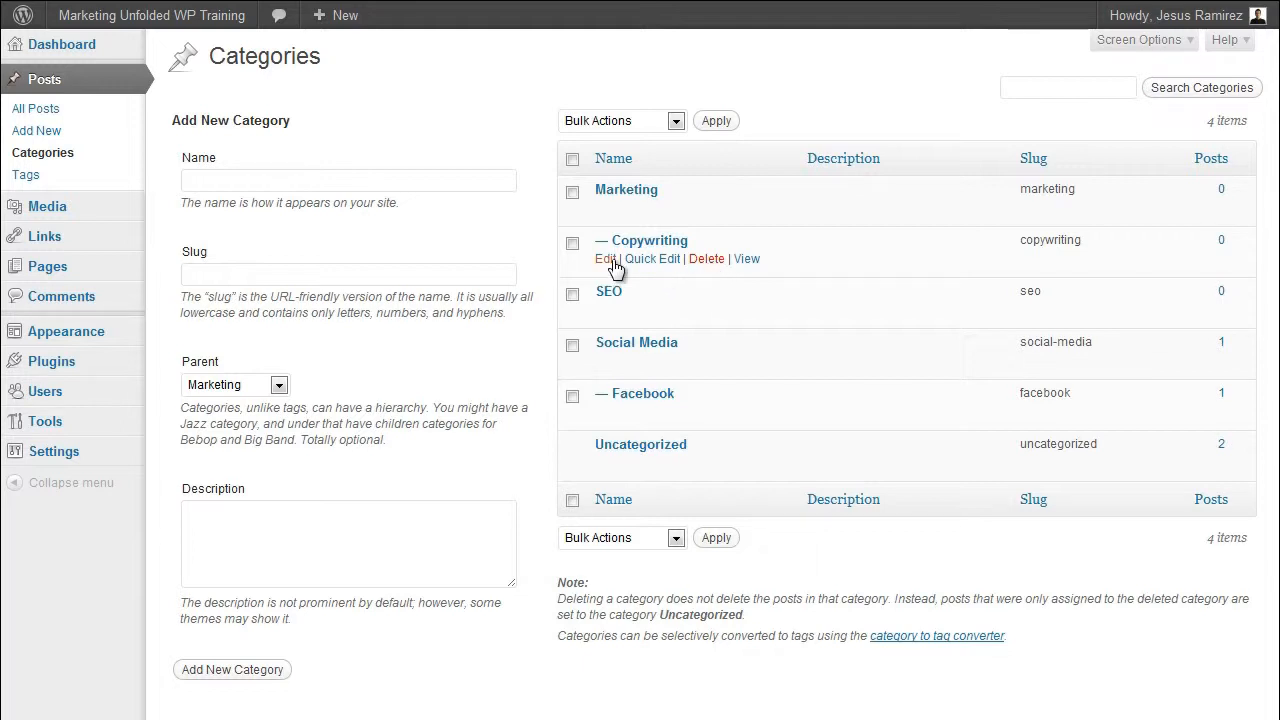
{"action": "left_click", "coordinate": [604, 258]}
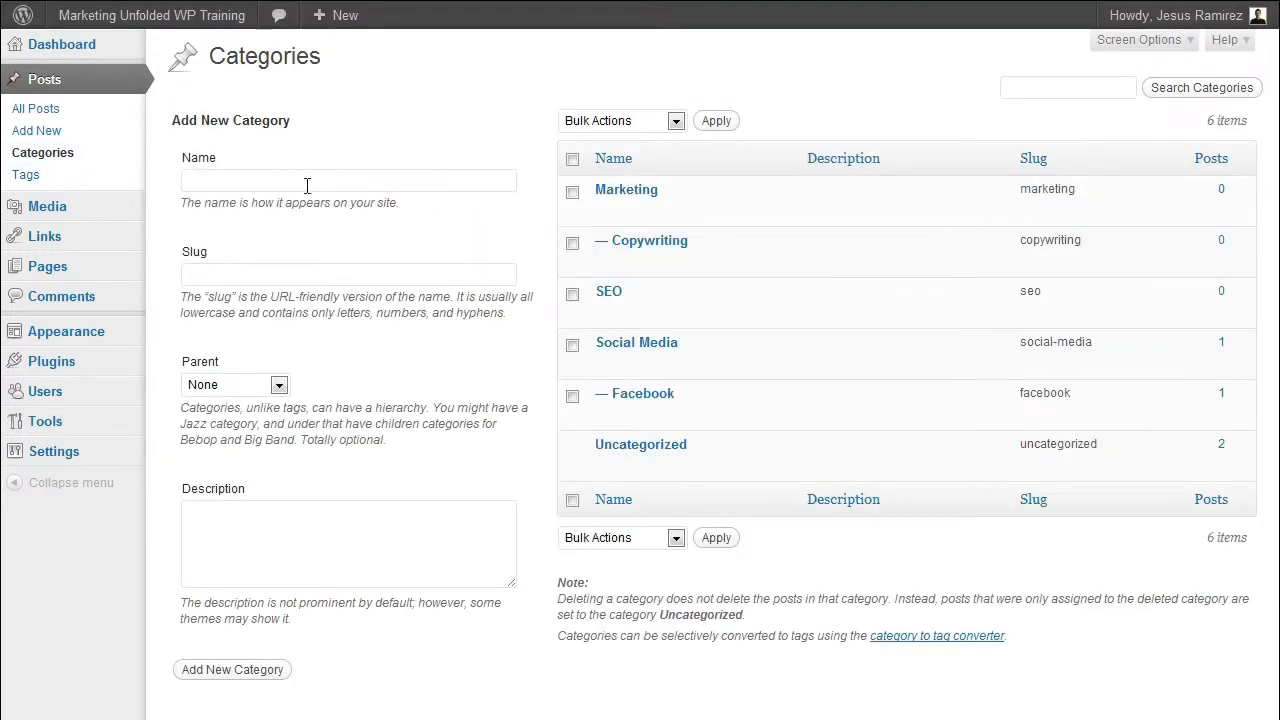
{"action": "left_click", "coordinate": [626, 188]}
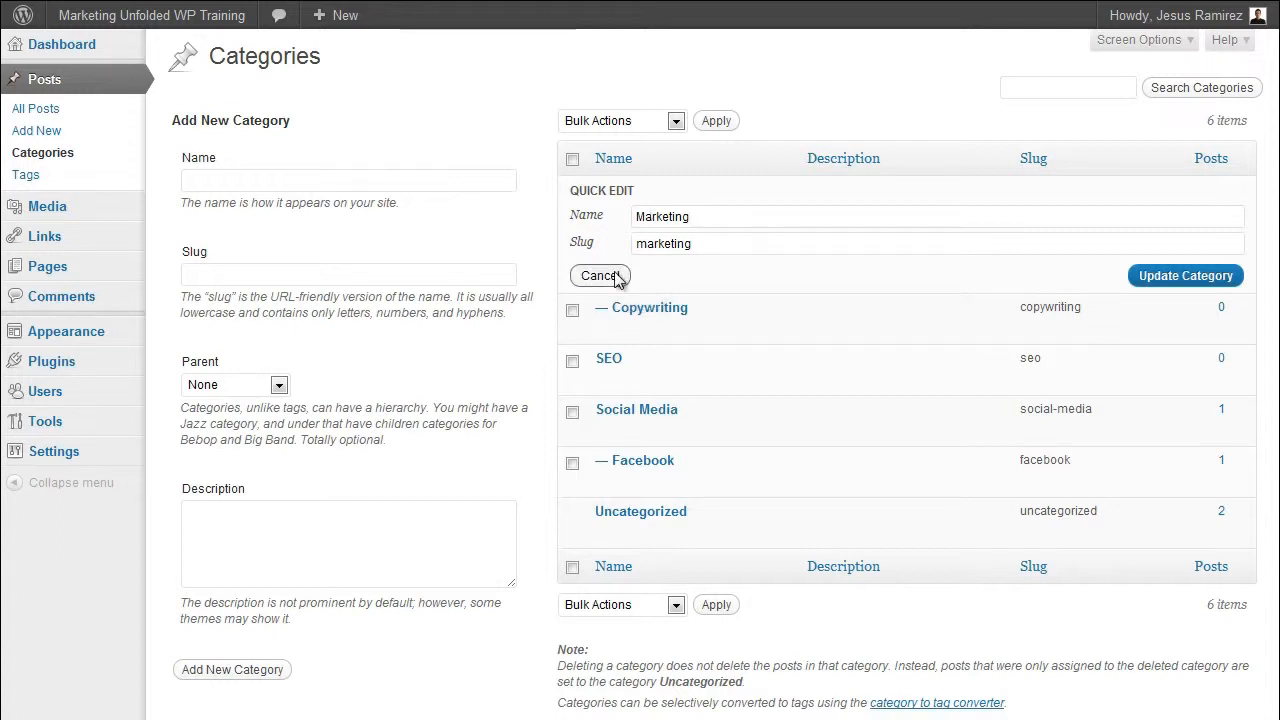
{"action": "left_click", "coordinate": [598, 276]}
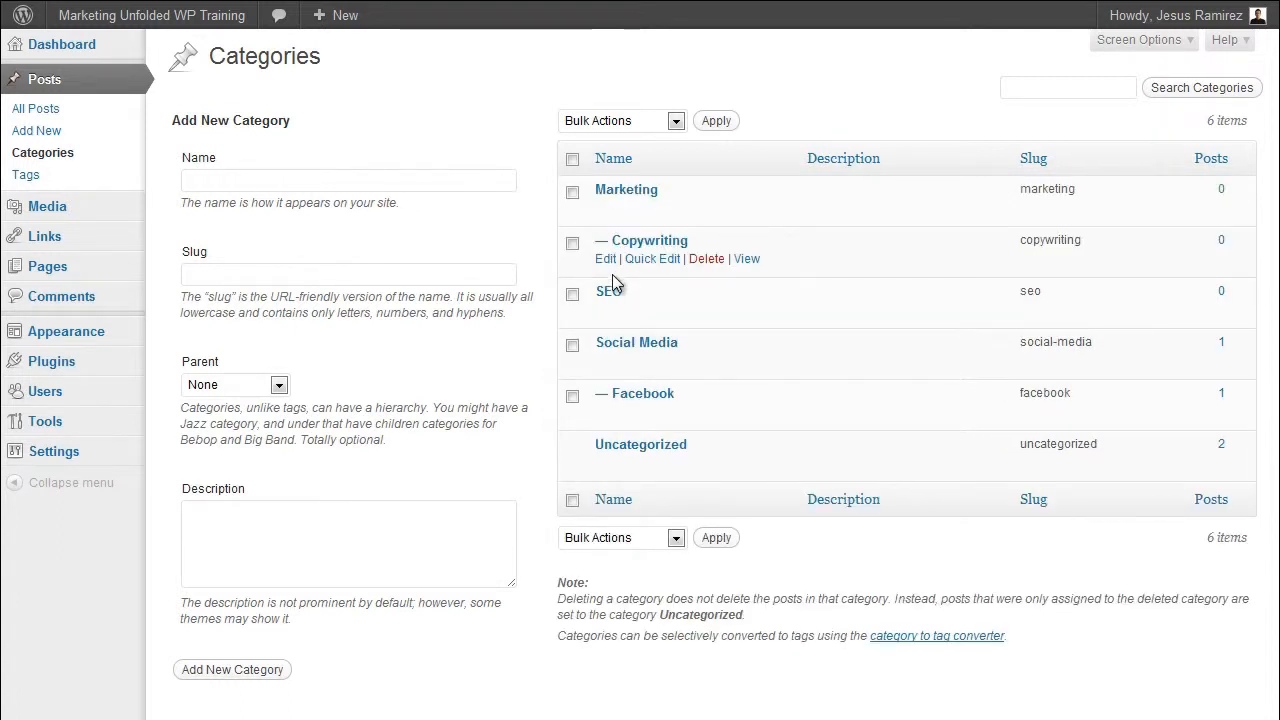
{"action": "mouse_move", "coordinate": [658, 476]}
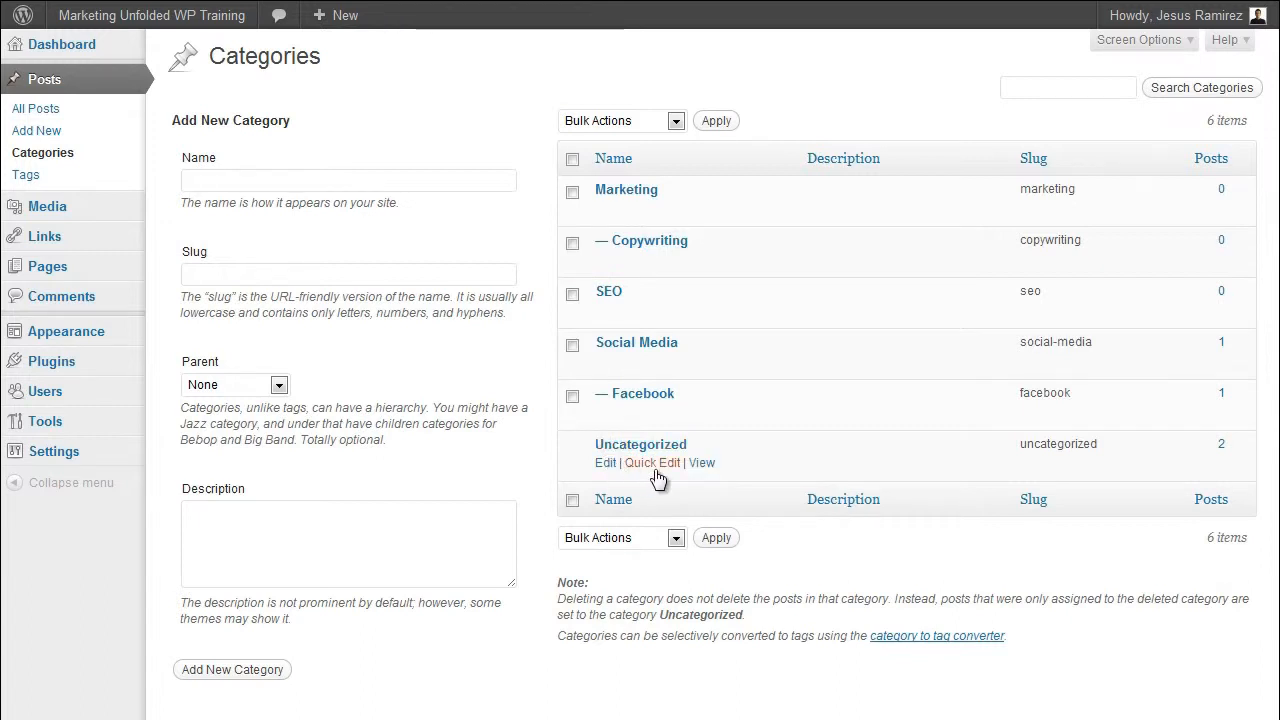
Step: Quick Edit Uncategorized to name Recent News, slug recent-news
{"action": "left_click", "coordinate": [652, 462]}
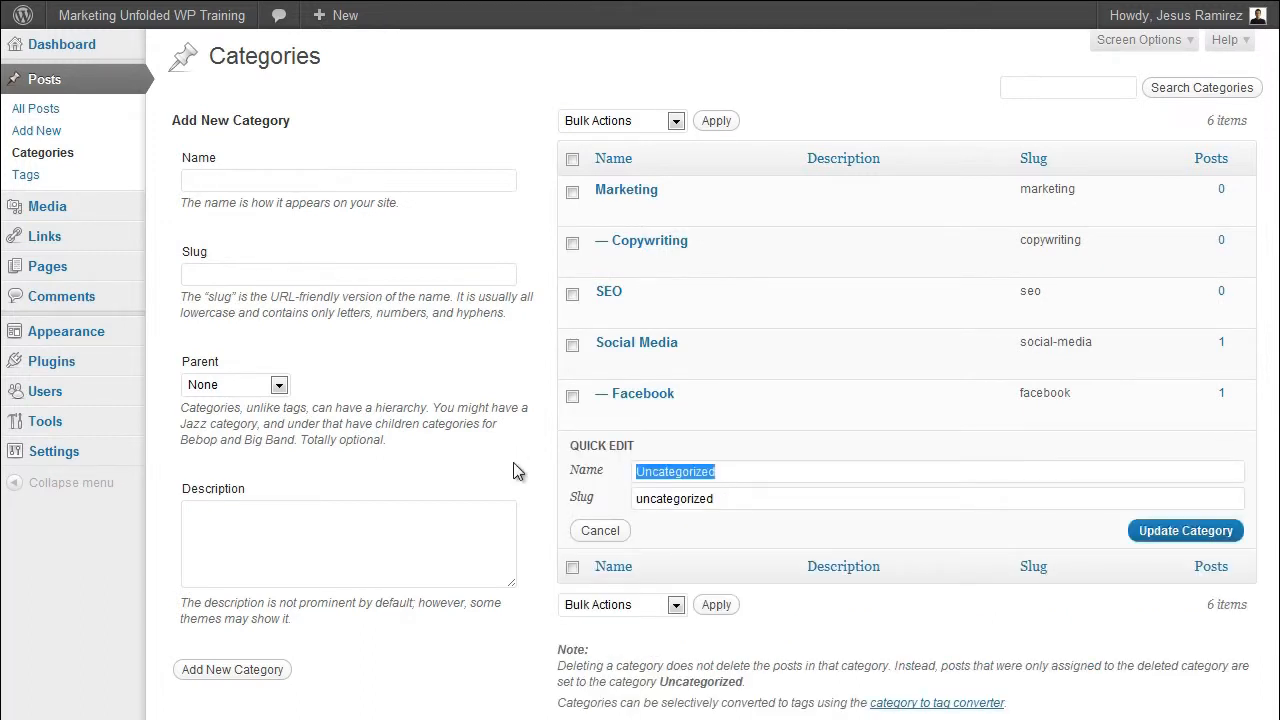
{"action": "type", "text": "Recent News"}
{"action": "left_click", "coordinate": [938, 498]}
{"action": "type", "text": "recent-new"}
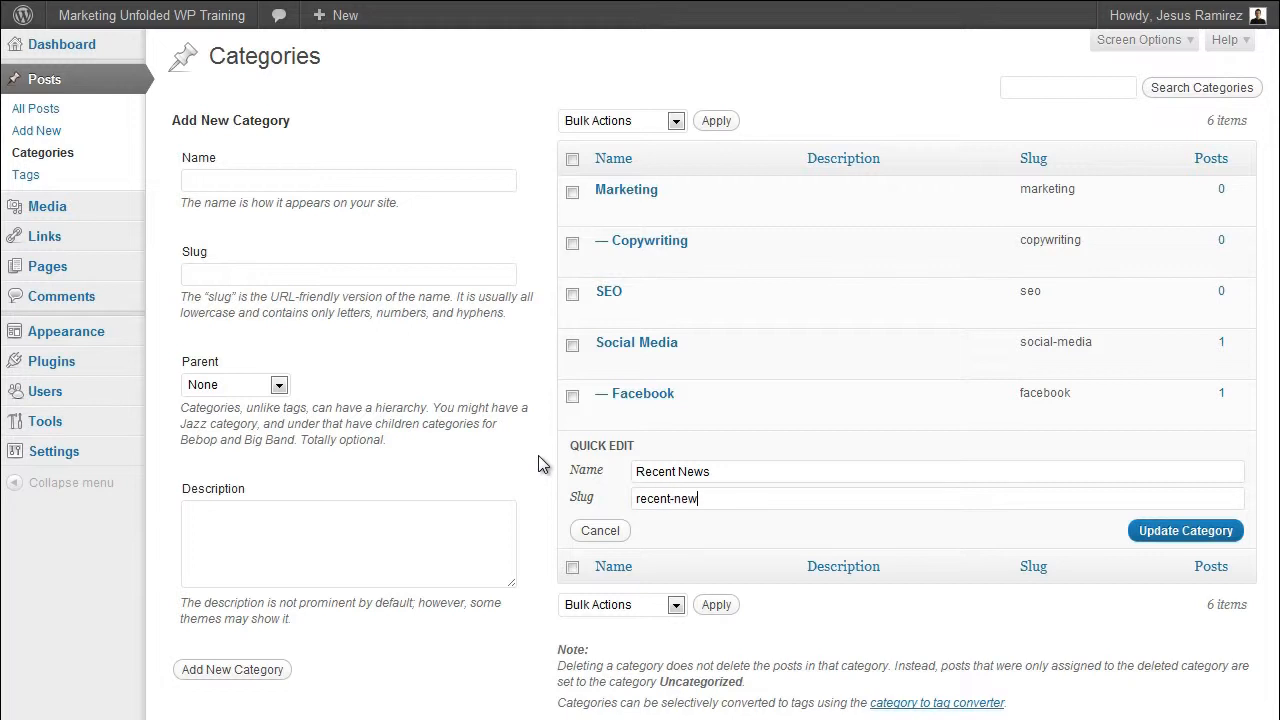
{"action": "left_click", "coordinate": [1184, 530]}
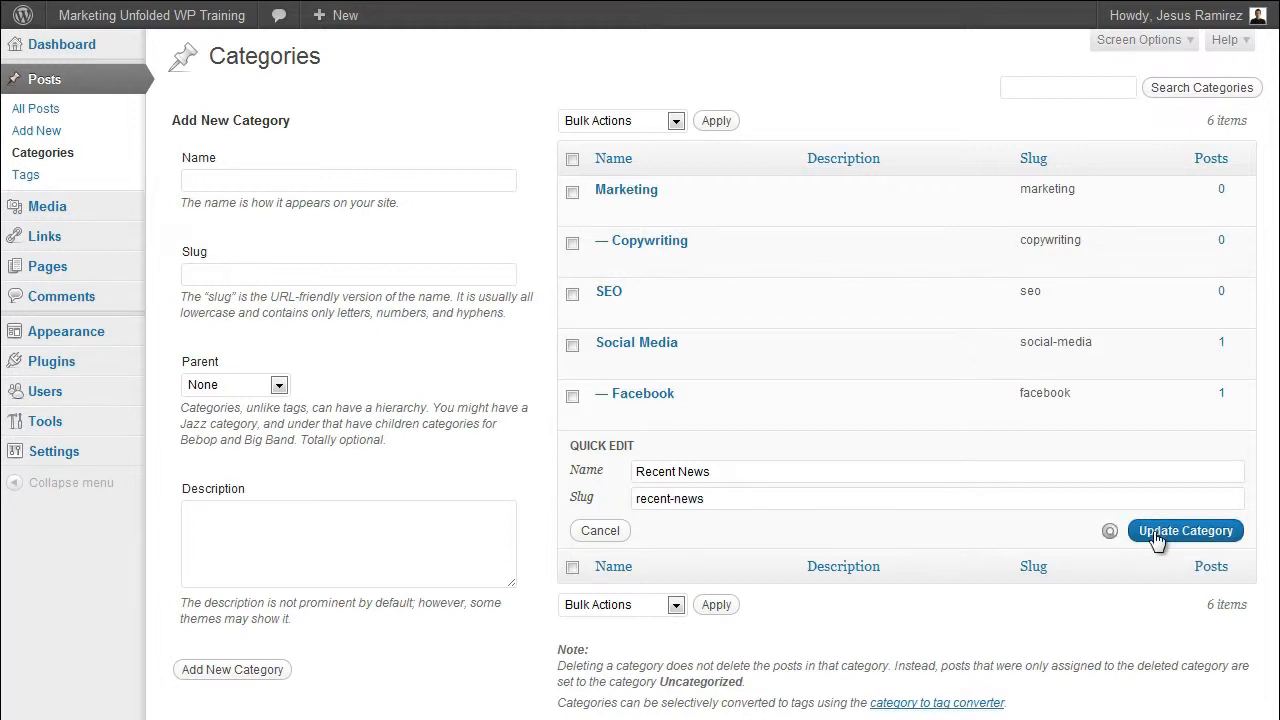
Step: Save the Recent News rename and apply the bulk action to checked categories
{"action": "left_click", "coordinate": [1184, 530]}
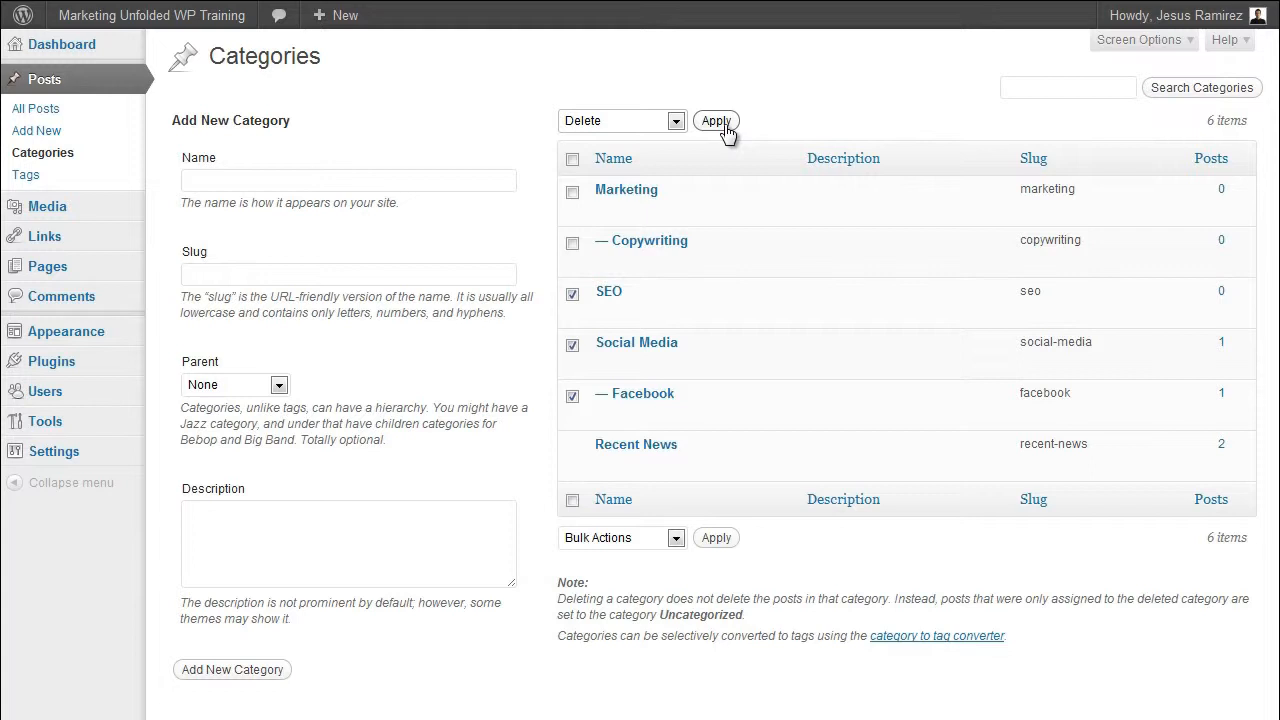
{"action": "left_click", "coordinate": [716, 120]}
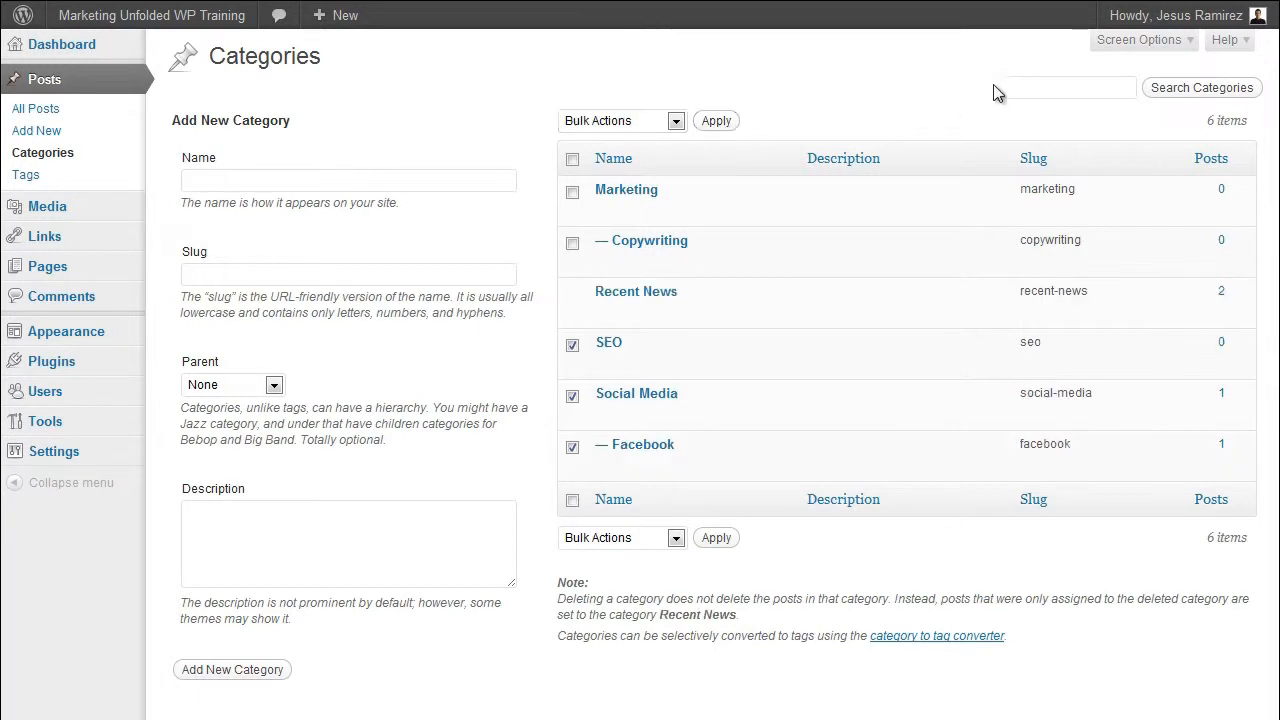
Step: Set Categories per page to 50 in Screen Options
{"action": "left_click", "coordinate": [1138, 40]}
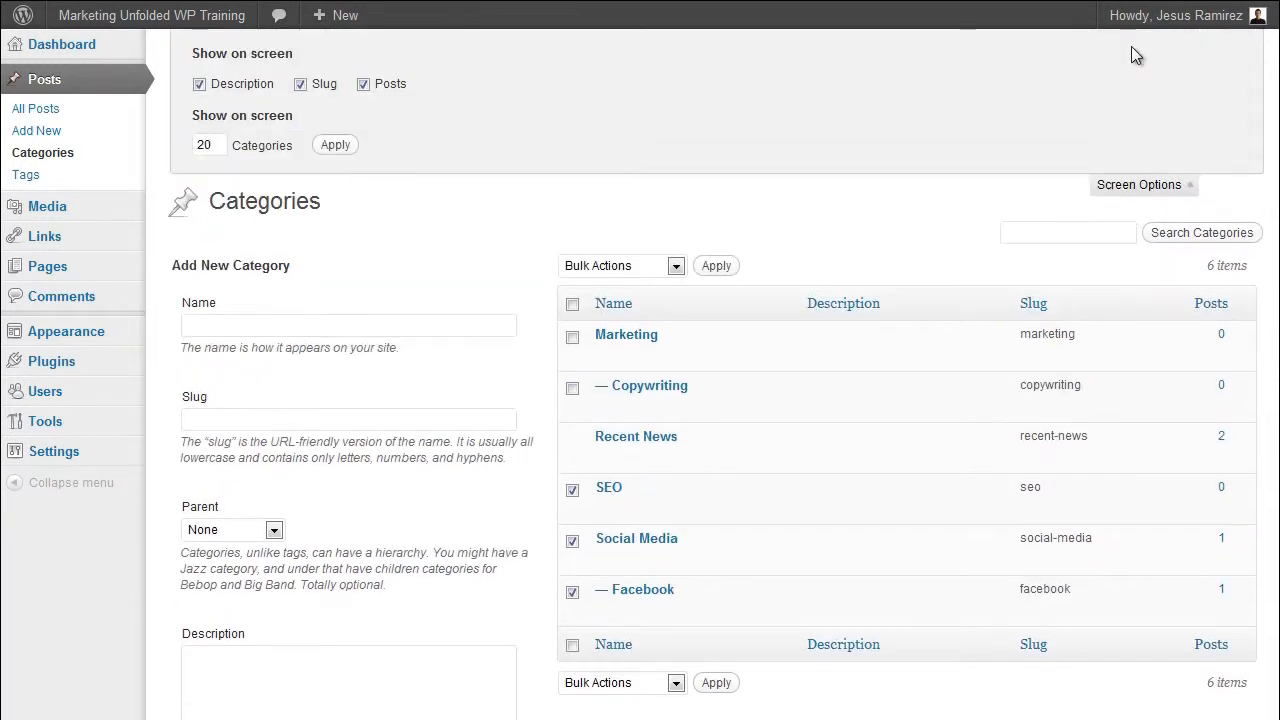
{"action": "left_click", "coordinate": [208, 144]}
{"action": "type", "text": "50"}
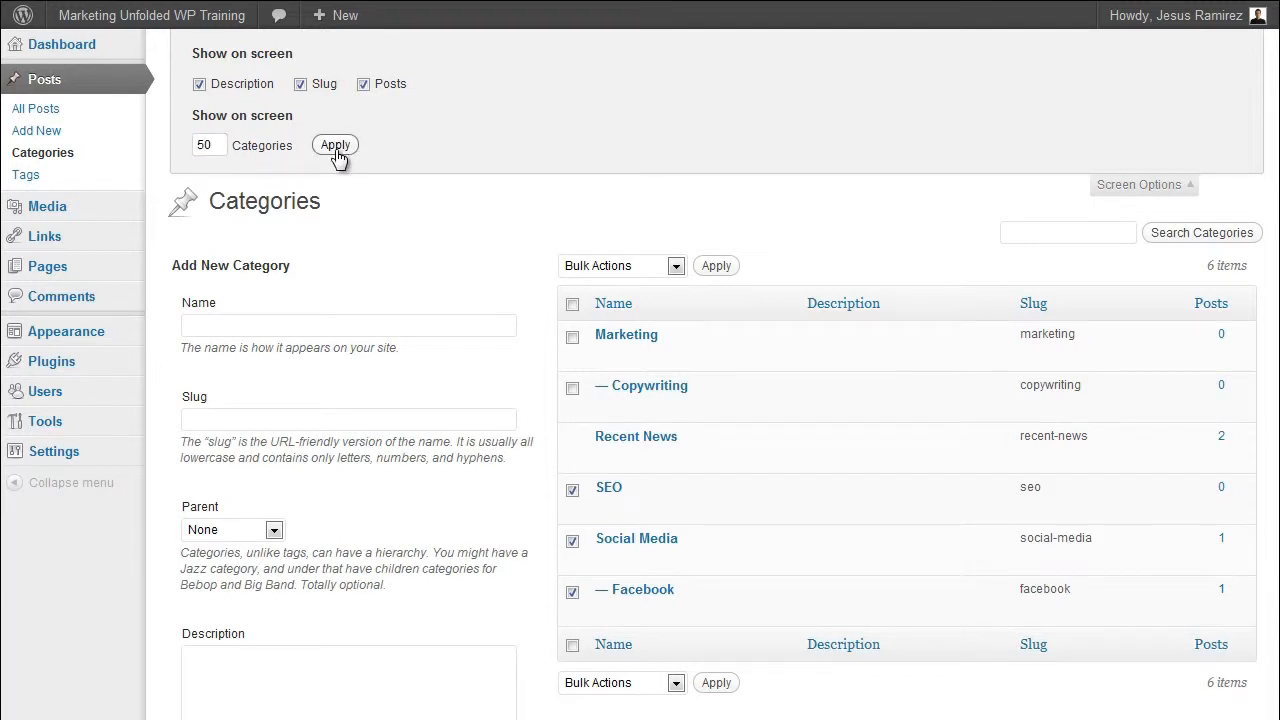
{"action": "left_click", "coordinate": [336, 144]}
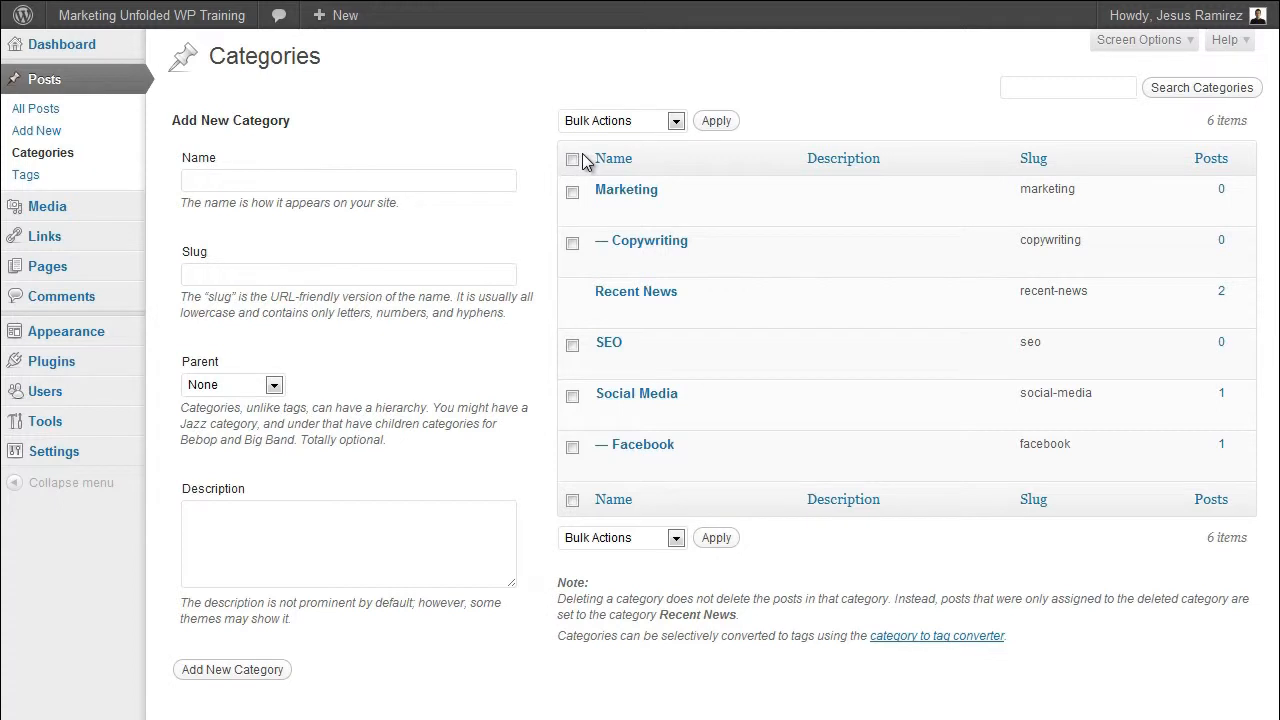
{"action": "mouse_move", "coordinate": [644, 444]}
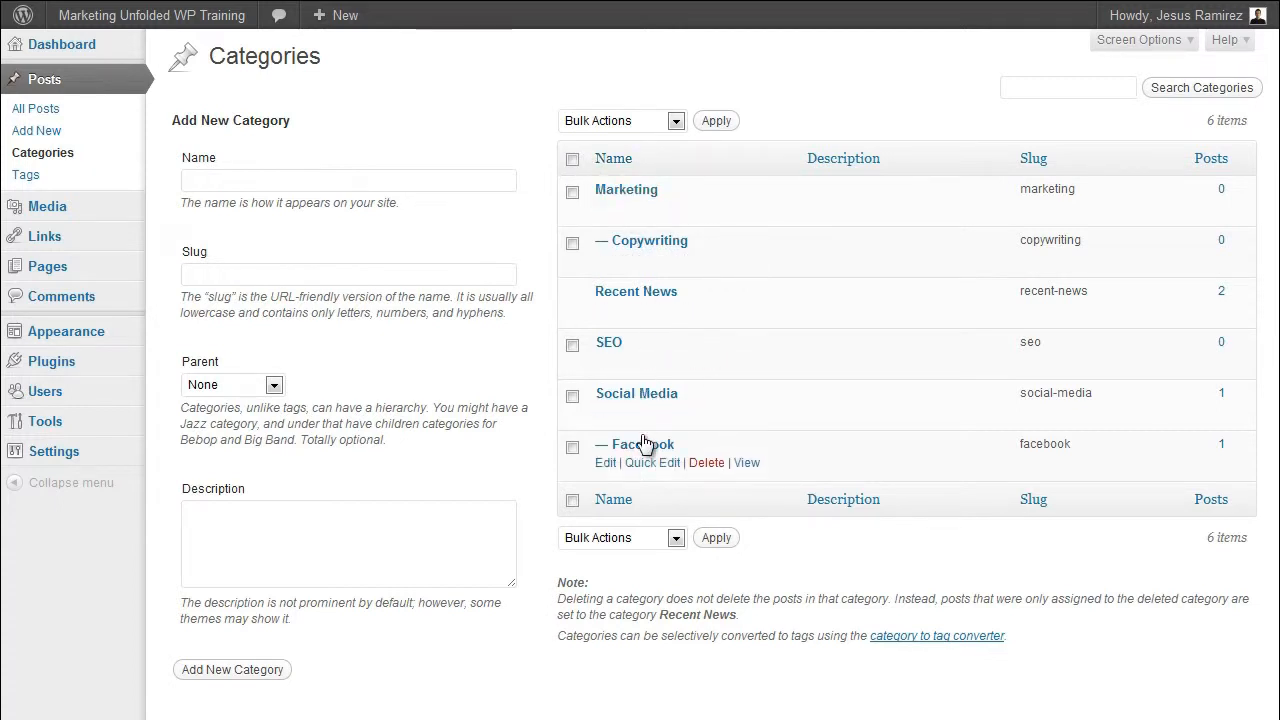
{"action": "mouse_move", "coordinate": [1240, 558]}
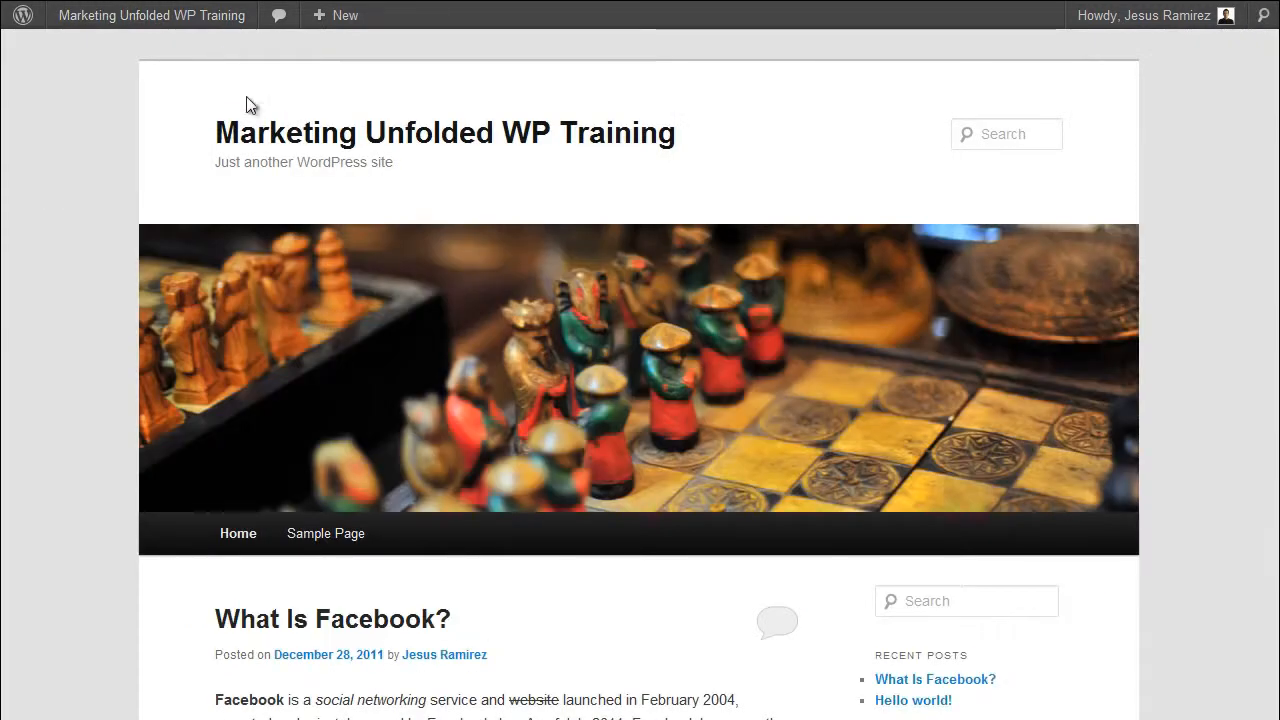
{"action": "mouse_move", "coordinate": [170, 204]}
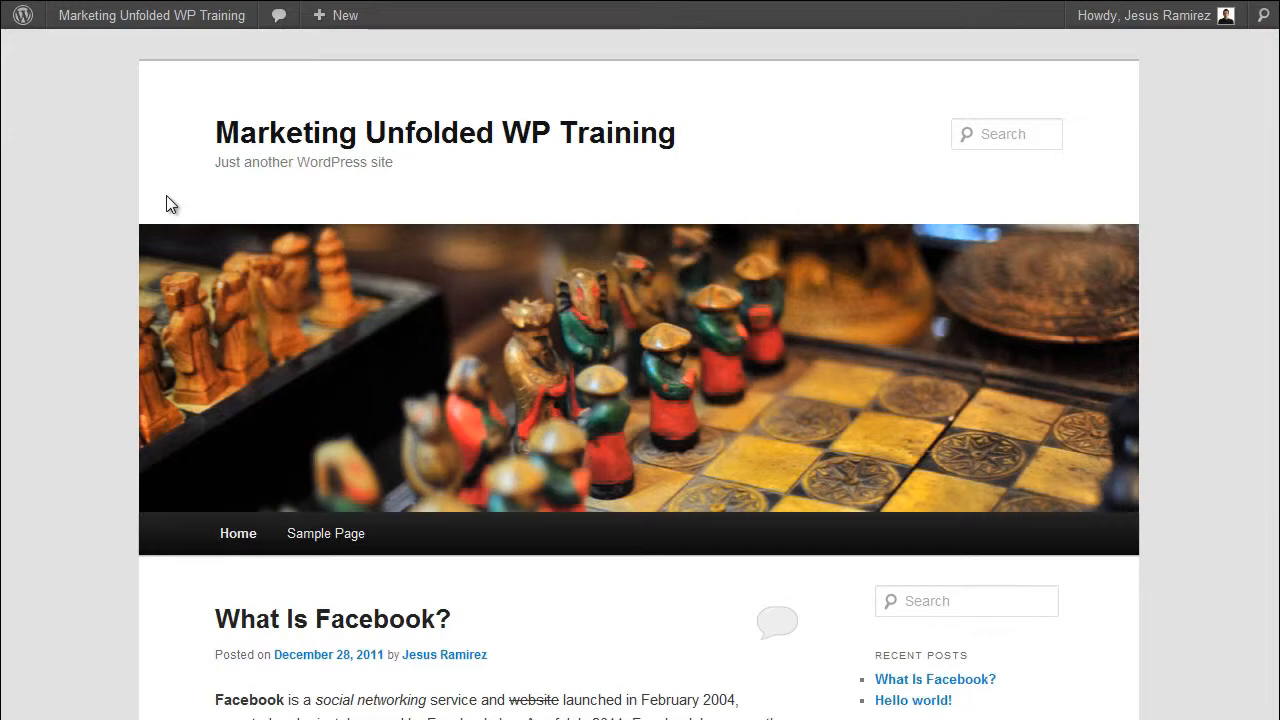
Step: View the Websites tag archive listing the What Is Facebook? post
{"action": "scroll", "scroll_direction": "down", "scroll_amount": 3}
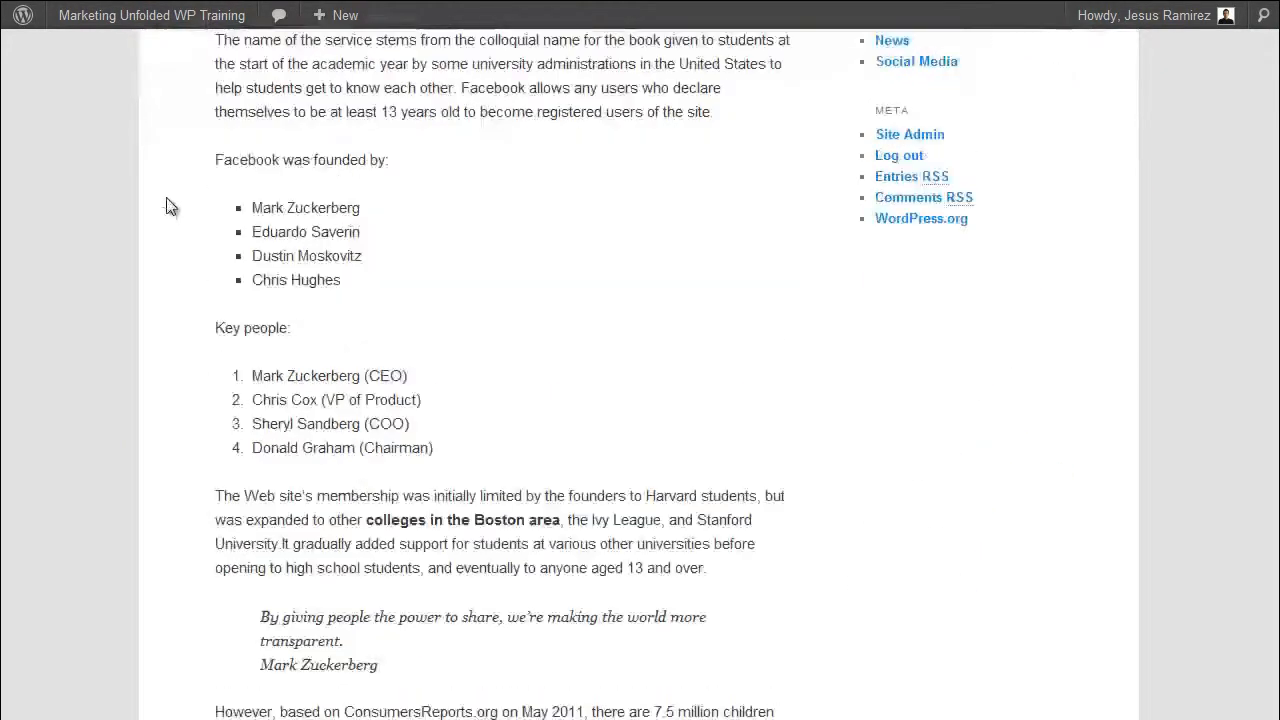
{"action": "scroll", "scroll_direction": "down", "scroll_amount": 3}
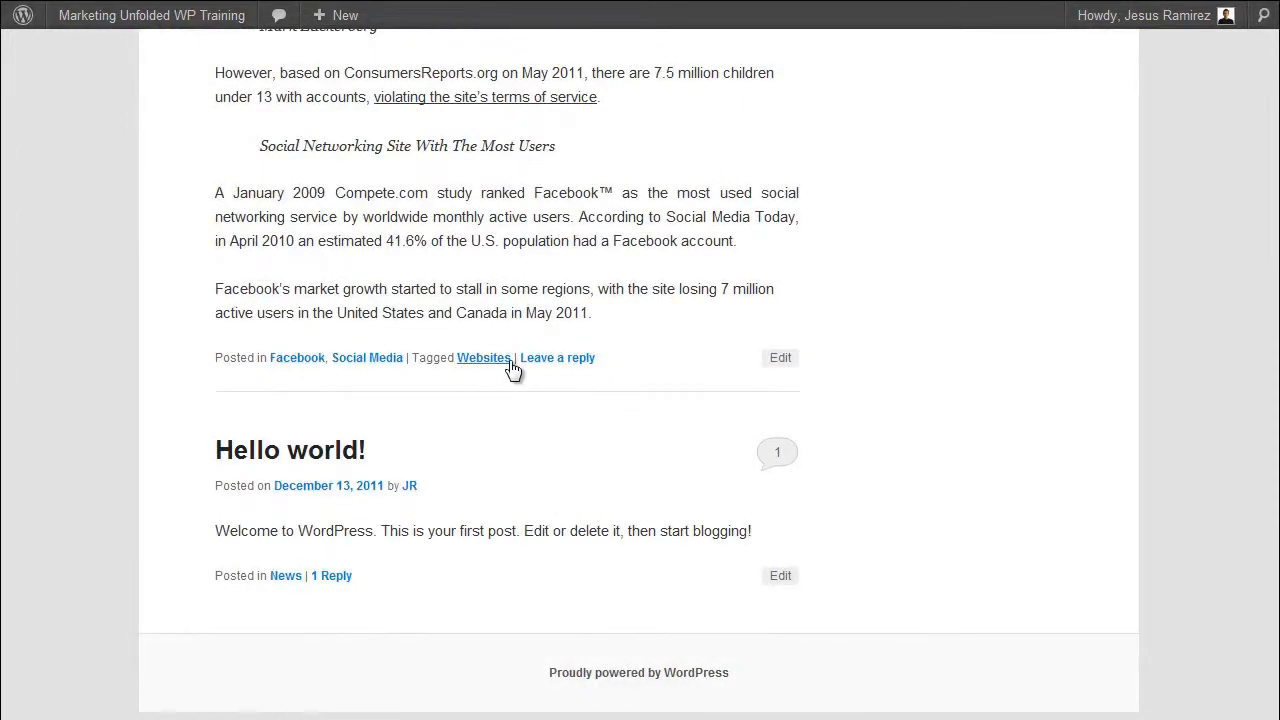
{"action": "mouse_move", "coordinate": [490, 364]}
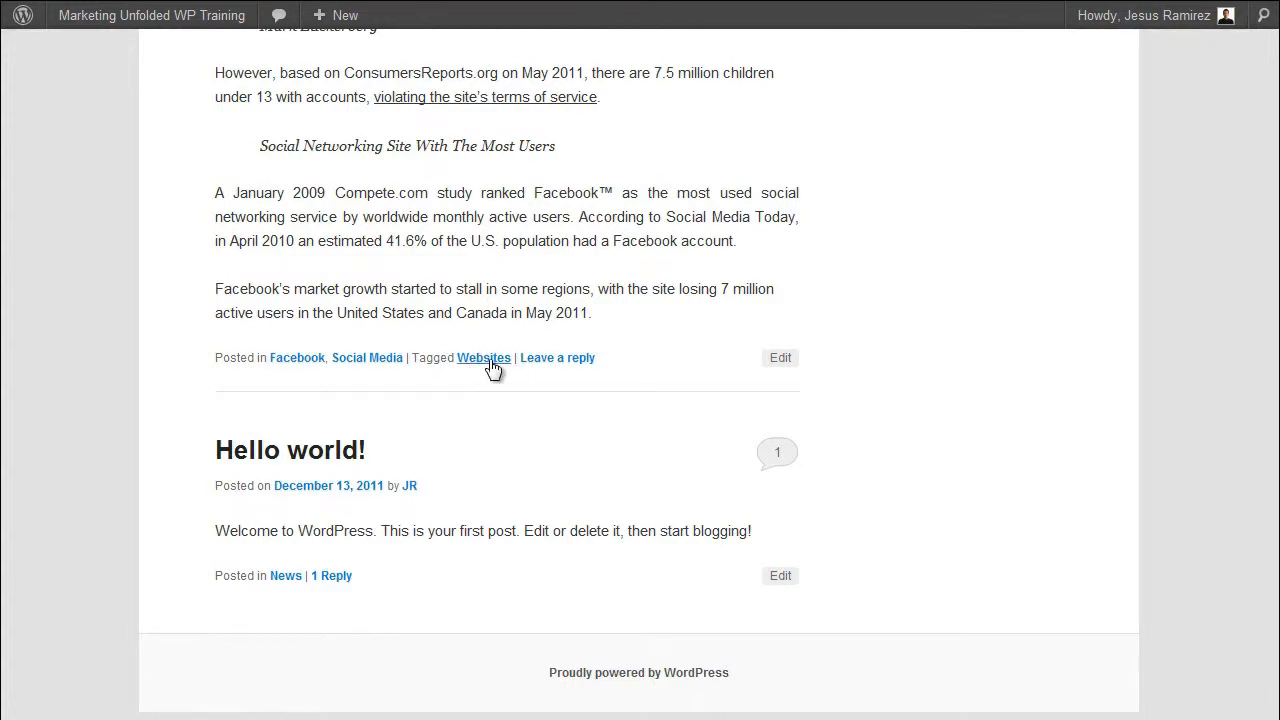
{"action": "left_click", "coordinate": [484, 356]}
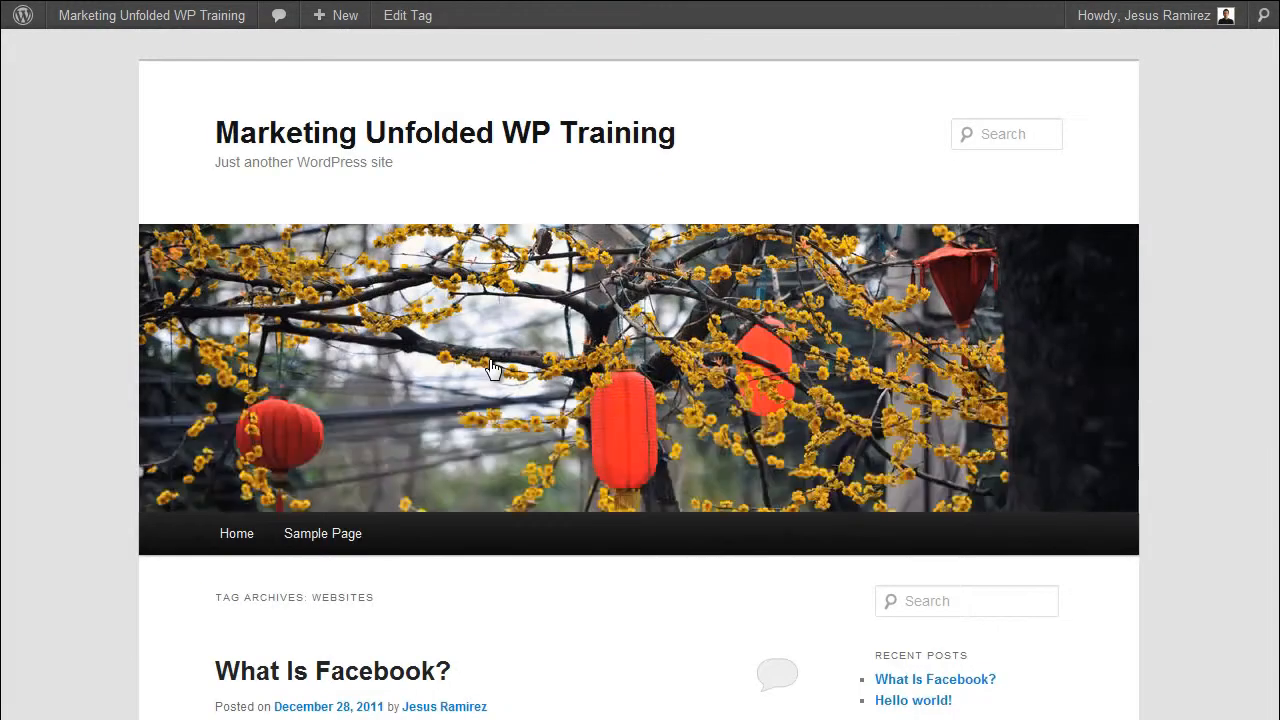
{"action": "scroll", "scroll_direction": "down", "scroll_amount": 3}
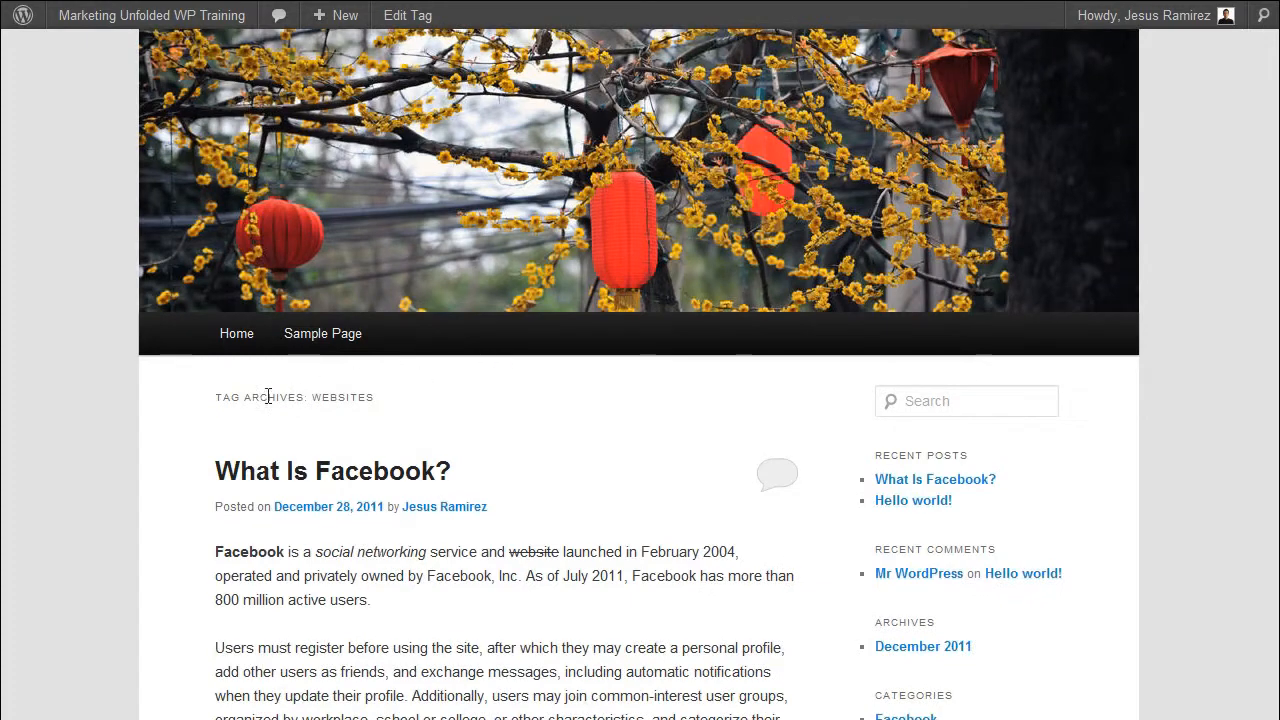
{"action": "mouse_move", "coordinate": [408, 404]}
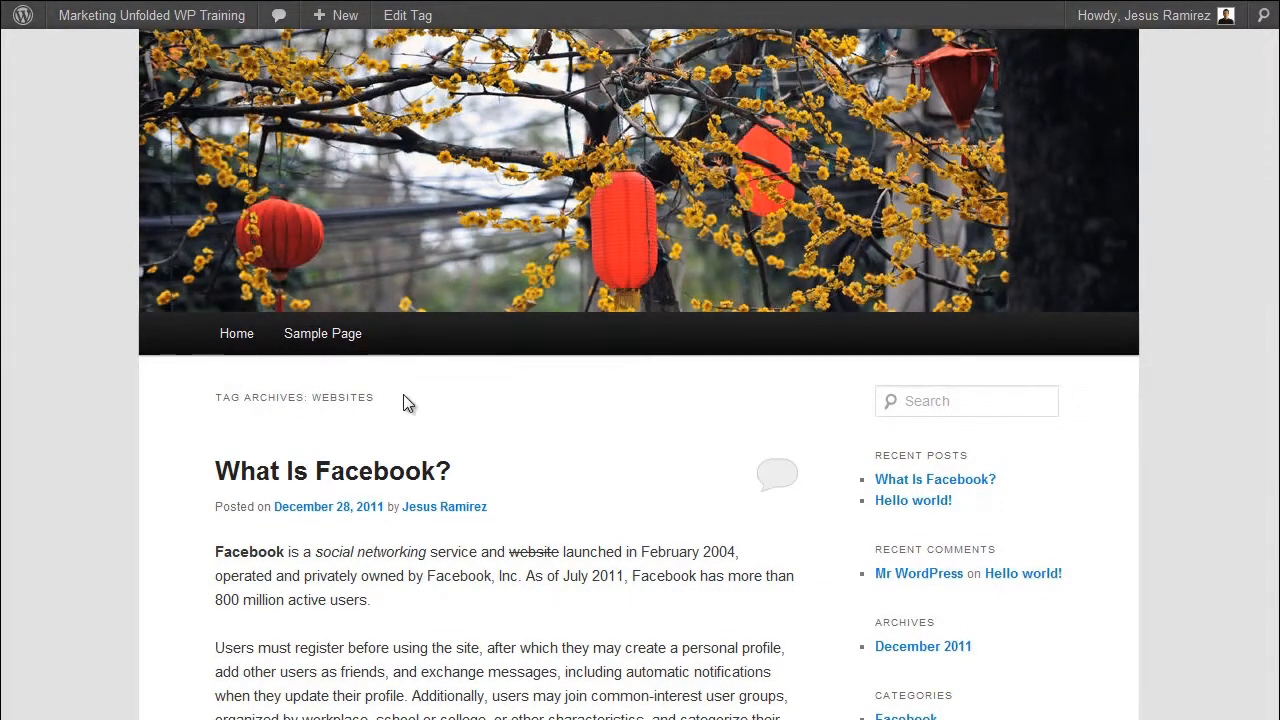
{"action": "scroll", "scroll_direction": "down", "scroll_amount": 3}
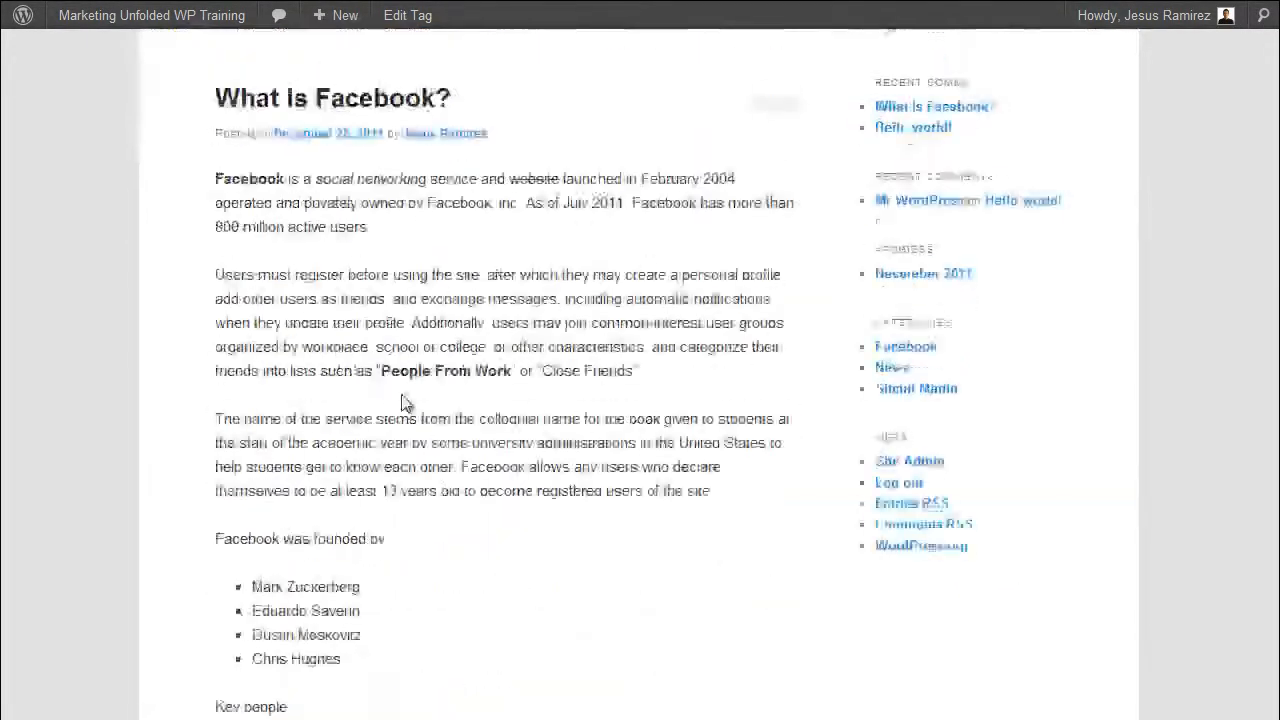
{"action": "left_click", "coordinate": [152, 16]}
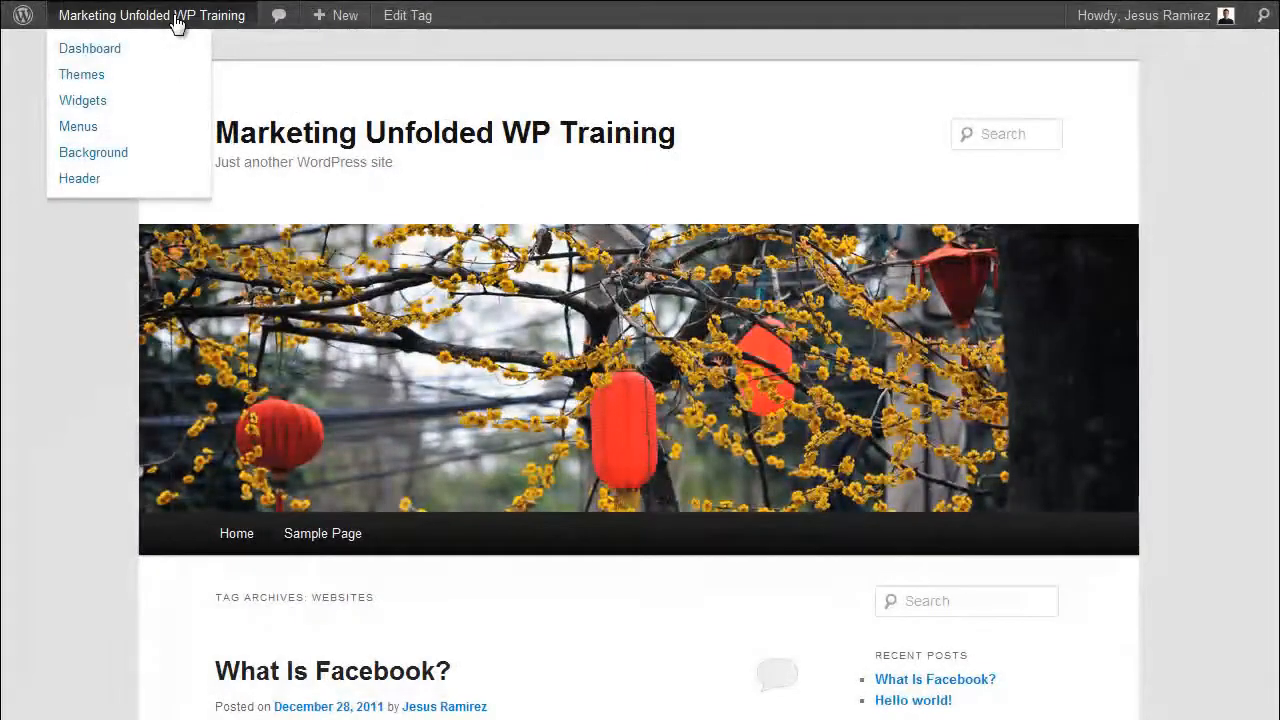
Step: Return to the Dashboard and go to Posts > Tags
{"action": "left_click", "coordinate": [88, 48]}
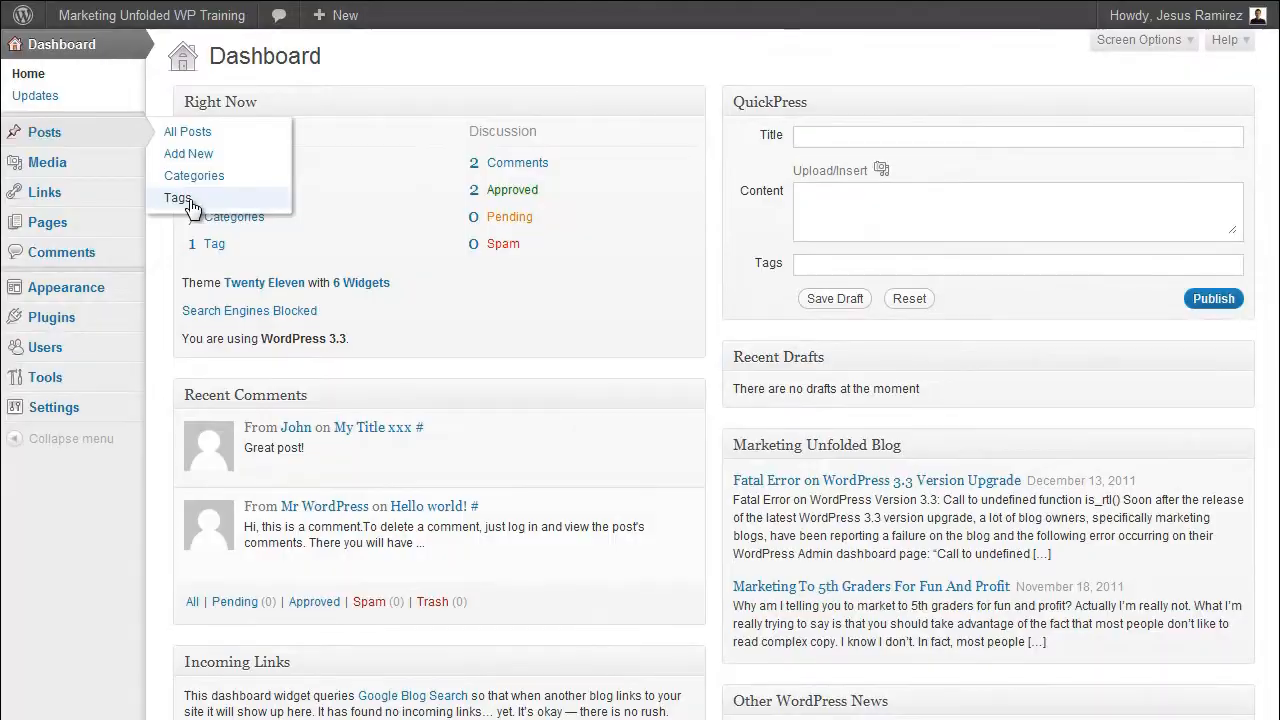
{"action": "left_click", "coordinate": [176, 198]}
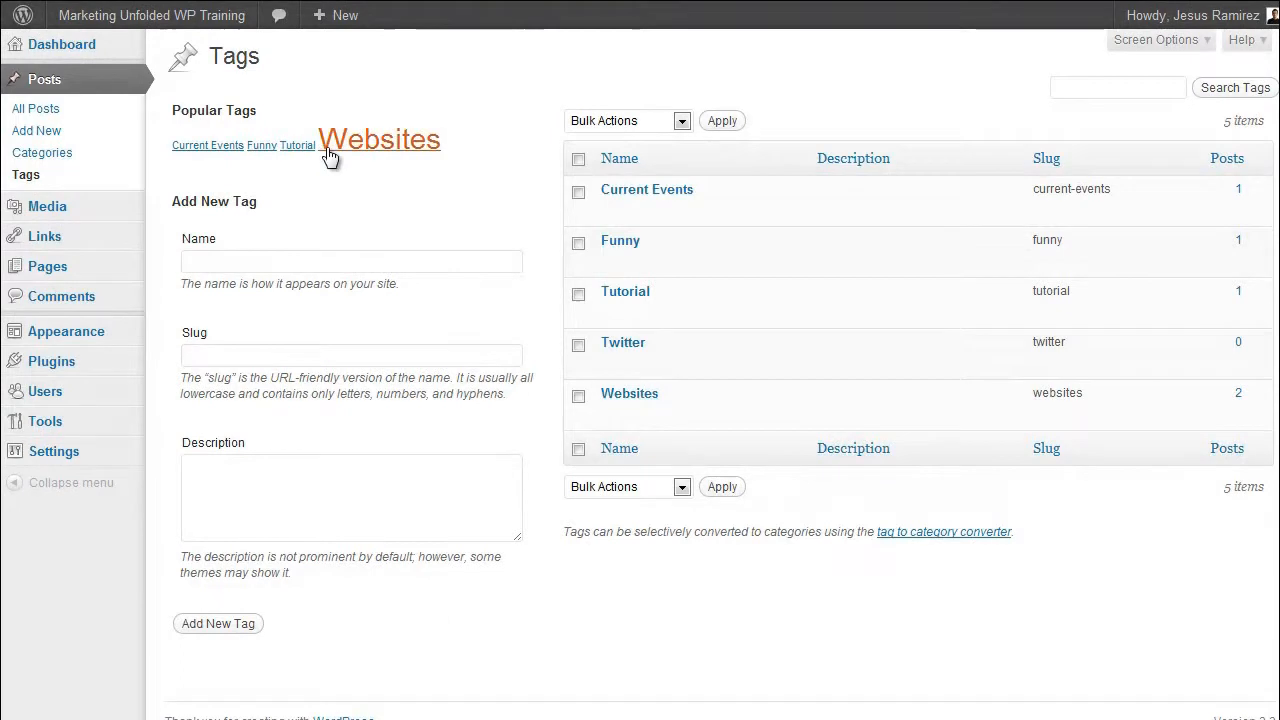
{"action": "mouse_move", "coordinate": [398, 184]}
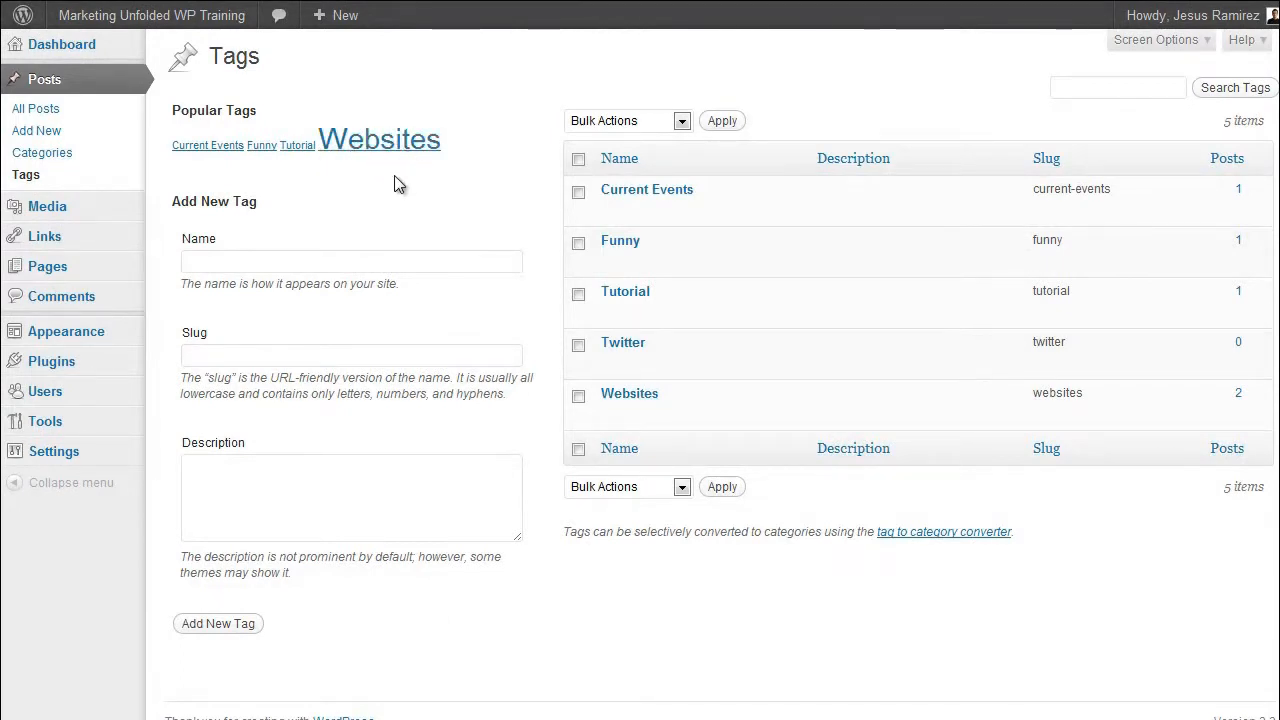
{"action": "mouse_move", "coordinate": [148, 422]}
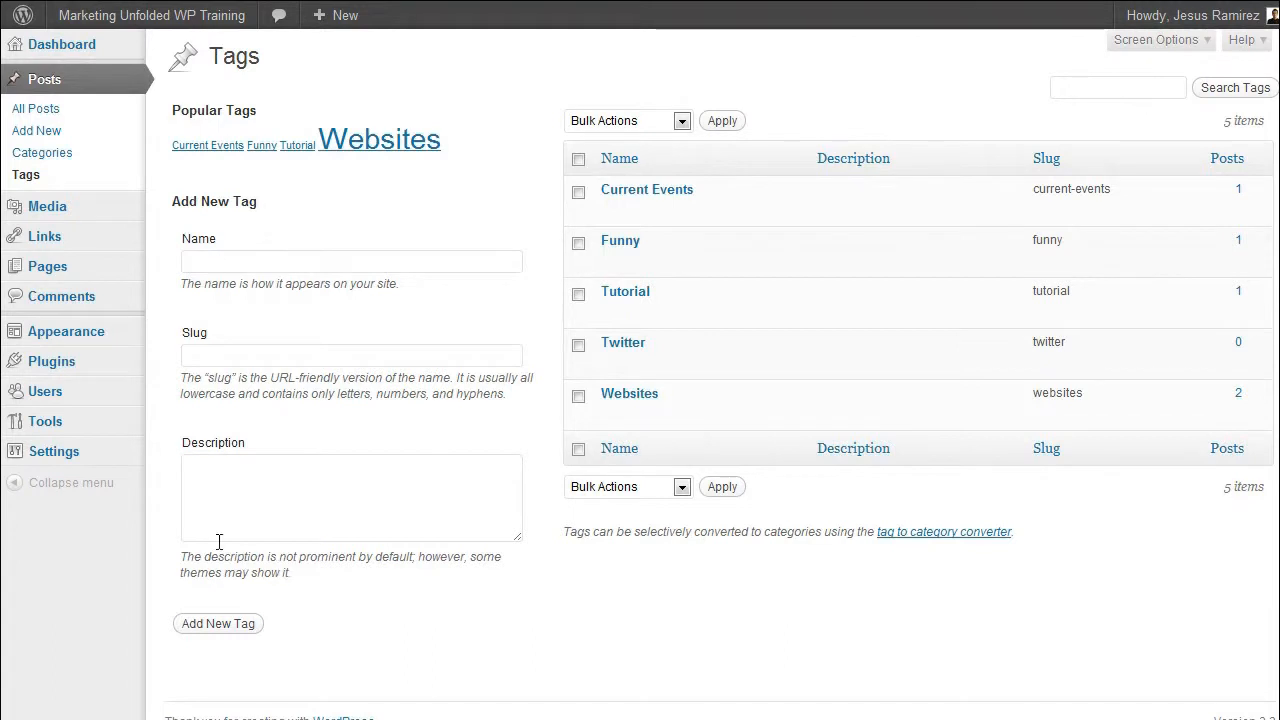
{"action": "mouse_move", "coordinate": [222, 282]}
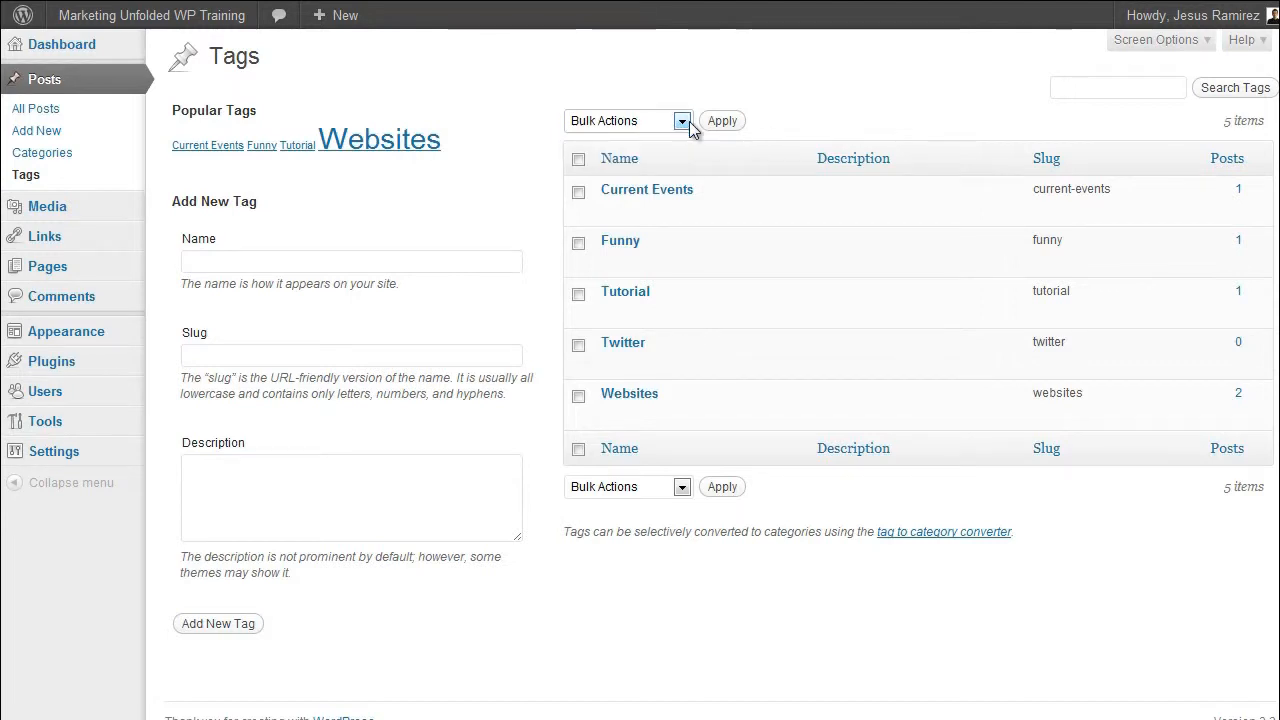
{"action": "mouse_move", "coordinate": [624, 292]}
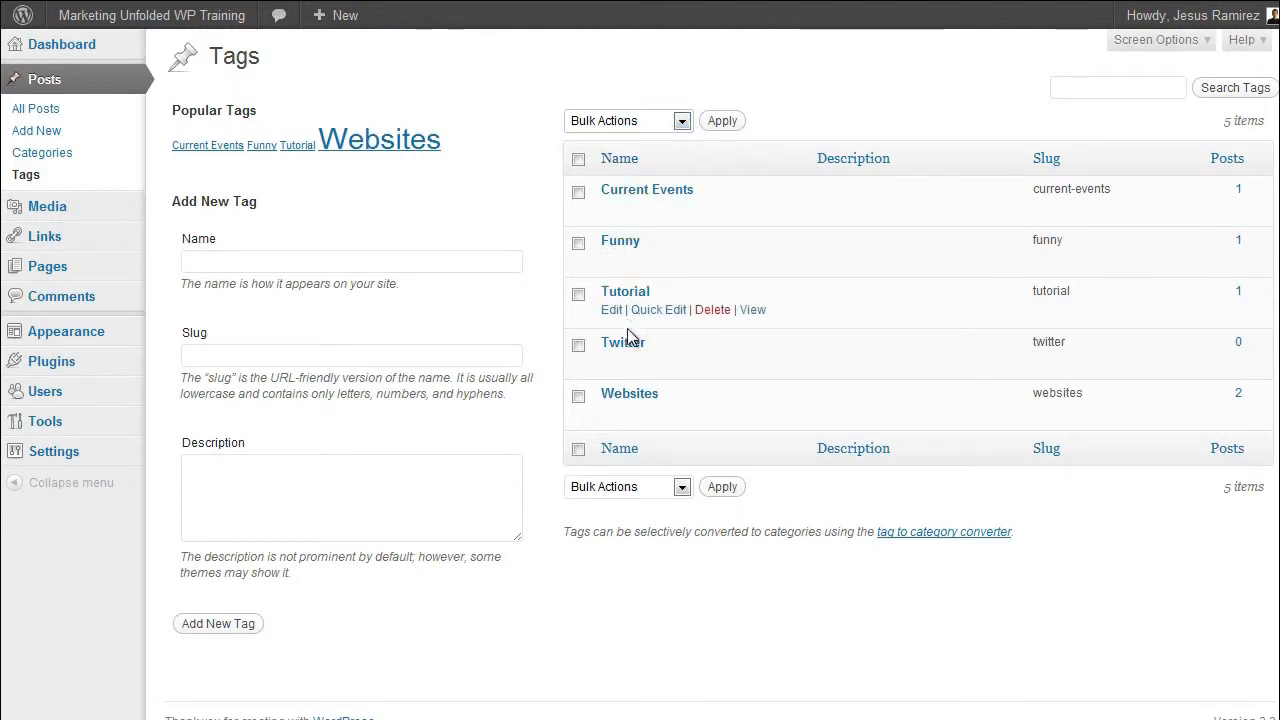
{"action": "mouse_move", "coordinate": [664, 524]}
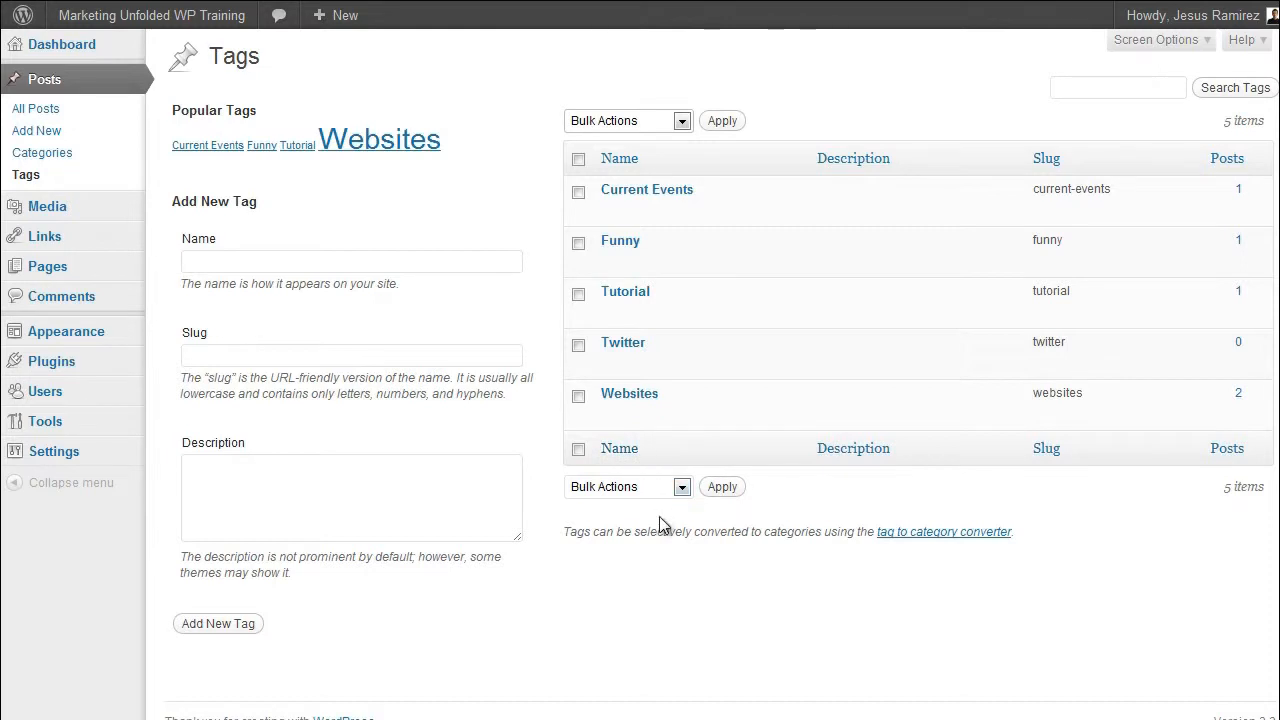